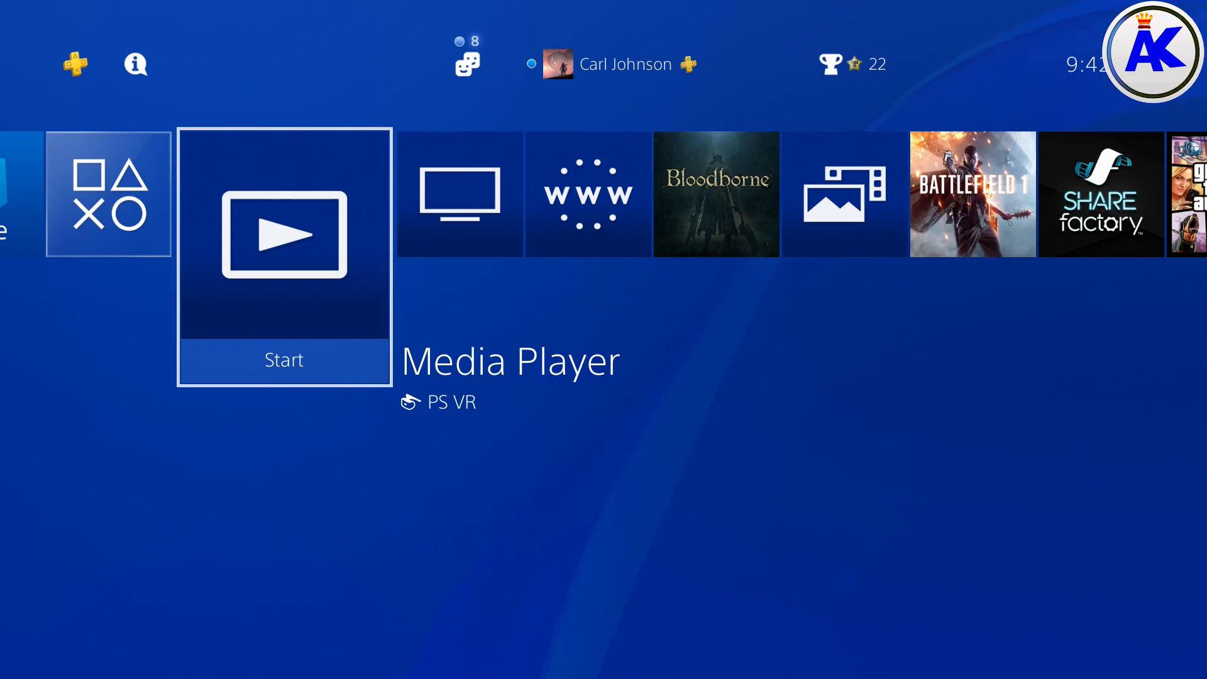
Step: Scroll along the PS4 home screen row past the Media Player app
{"action": "scroll", "scroll_direction": "right", "scroll_amount": 3}
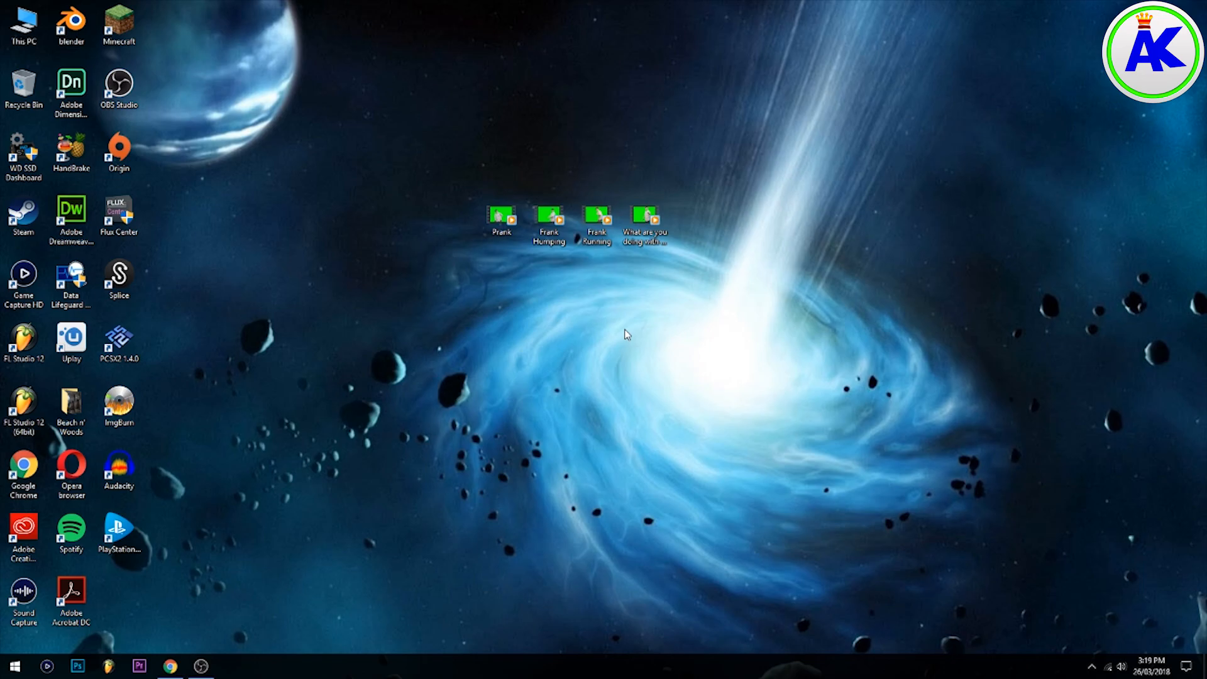
Step: Create a folder named SHAREFACTORY on the VERBATIM (E:) drive
{"action": "double_click", "coordinate": [23, 24]}
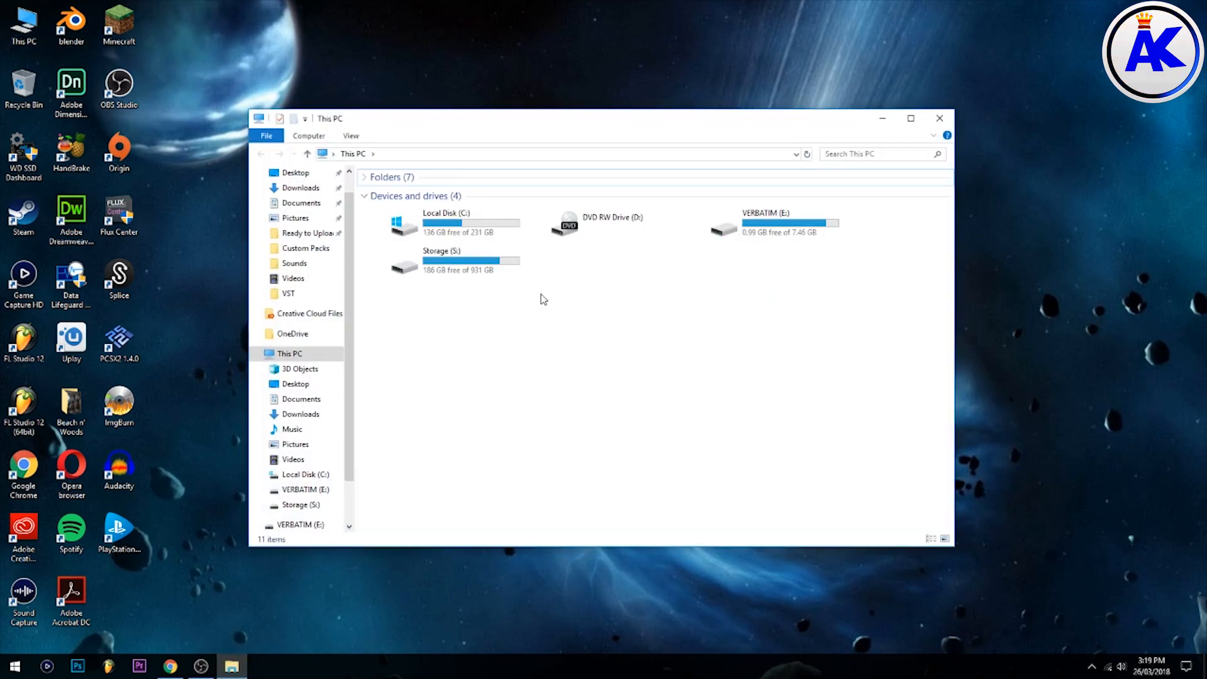
{"action": "left_click", "coordinate": [770, 227]}
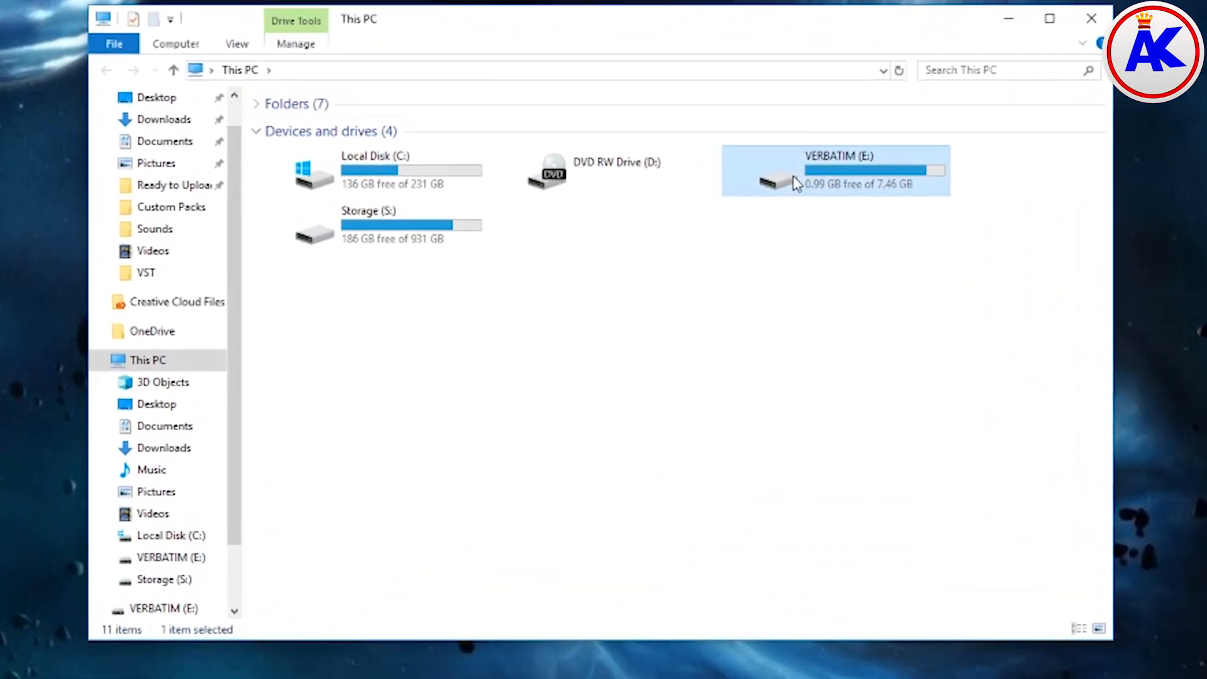
{"action": "right_click", "coordinate": [344, 261]}
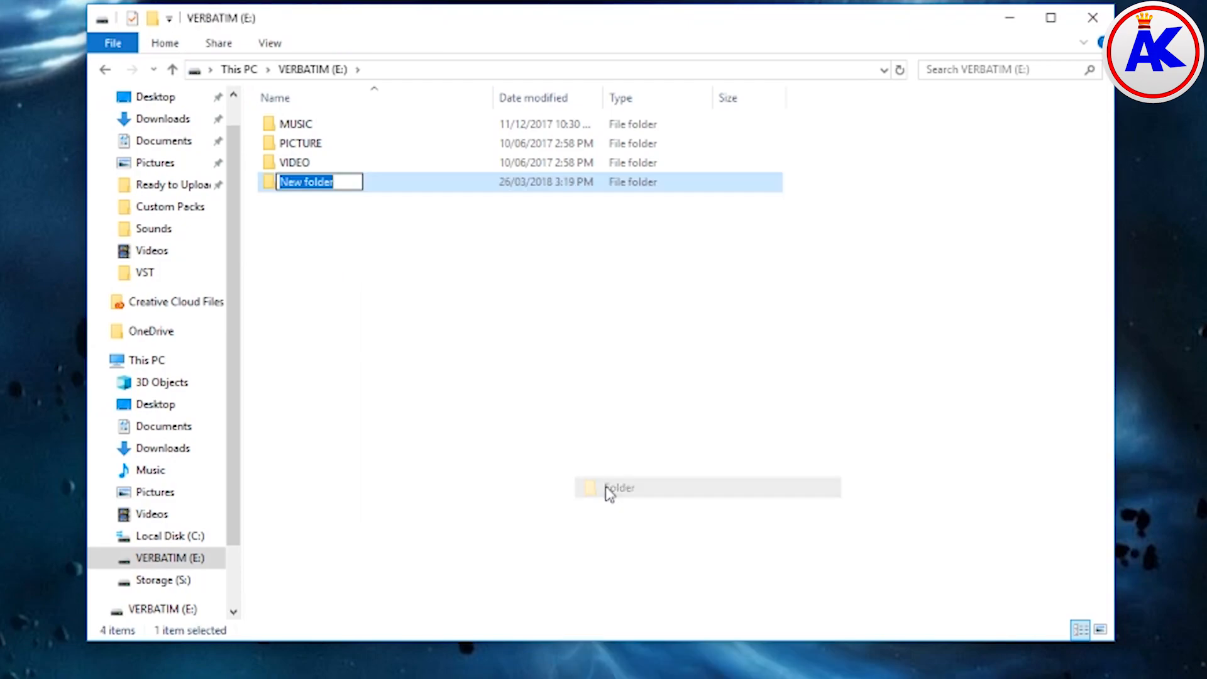
{"action": "type", "text": "SH"}
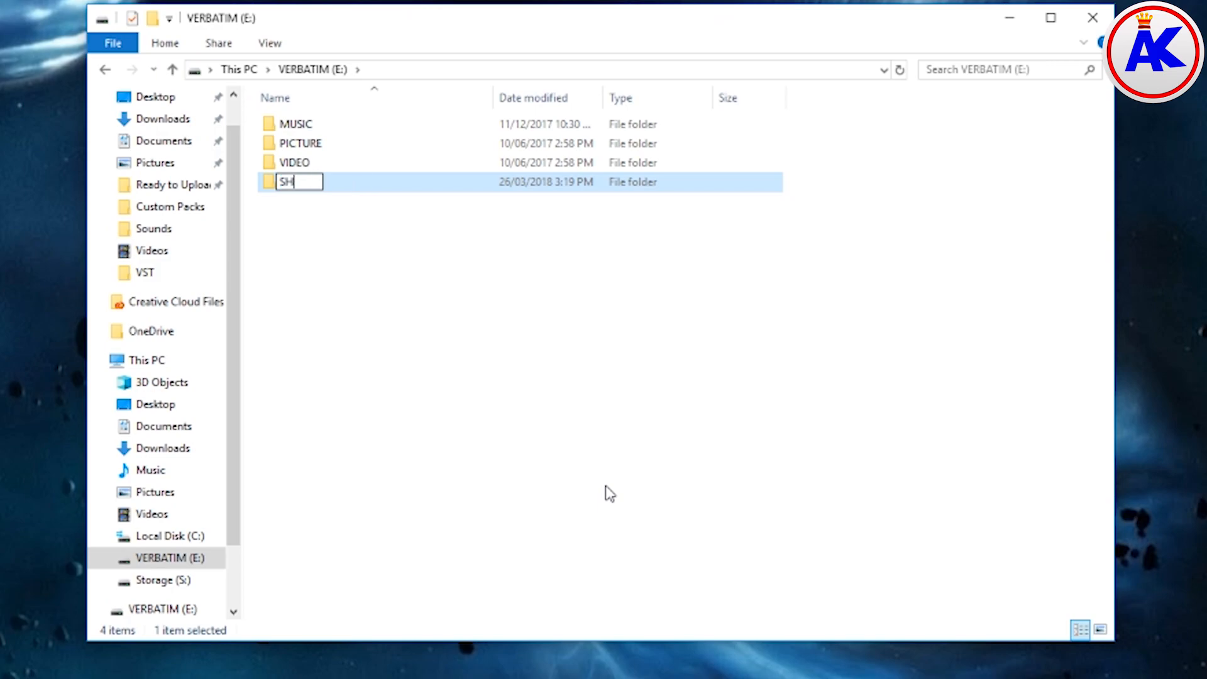
{"action": "type", "text": "AREFACTORY"}
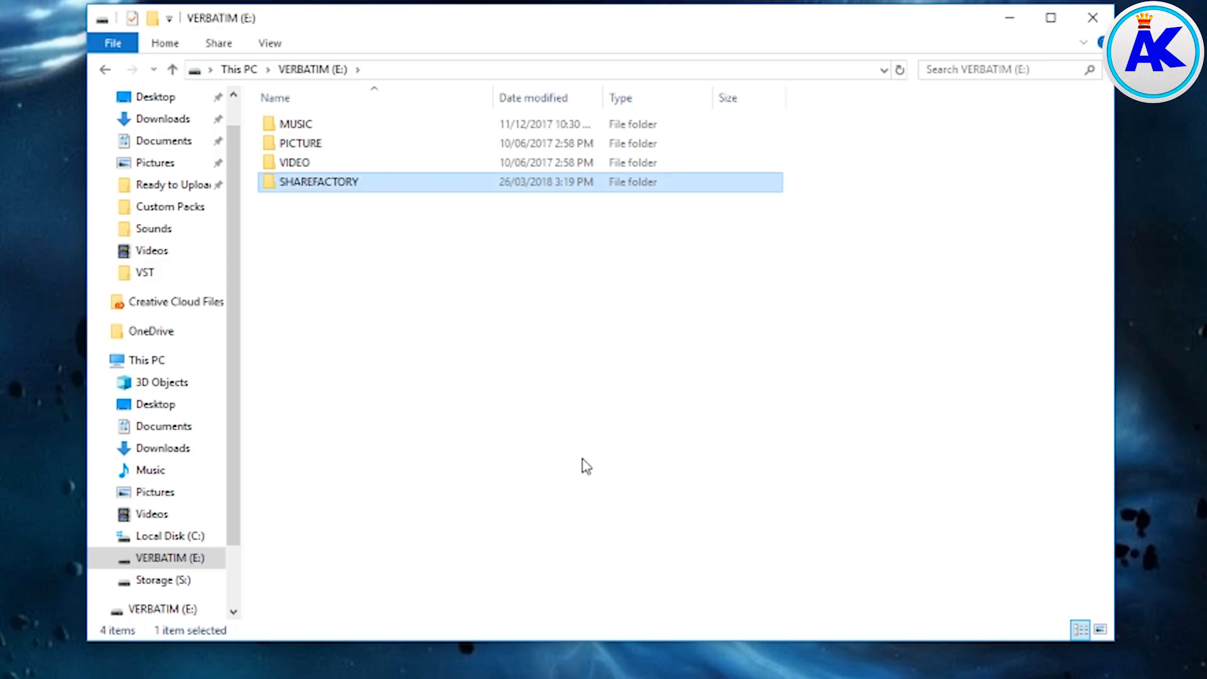
Step: Create and open a VIDEOS folder inside SHAREFACTORY
{"action": "double_click", "coordinate": [319, 181]}
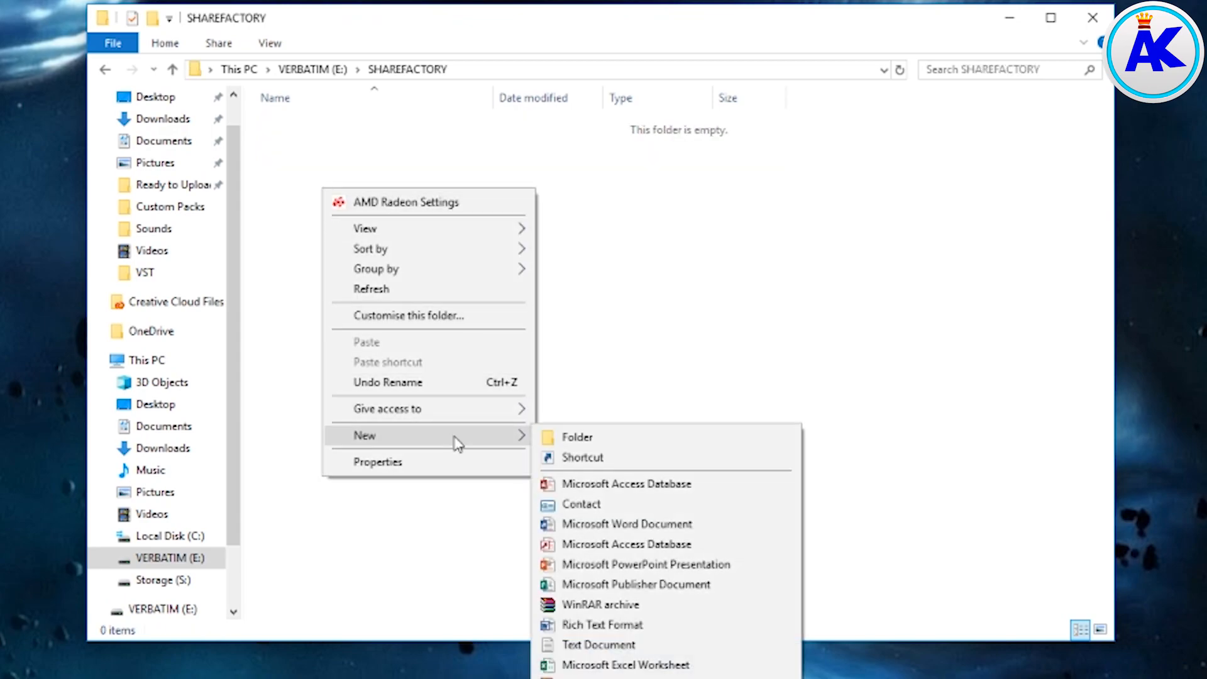
{"action": "left_click", "coordinate": [577, 436]}
{"action": "type", "text": "VIDEOS"}
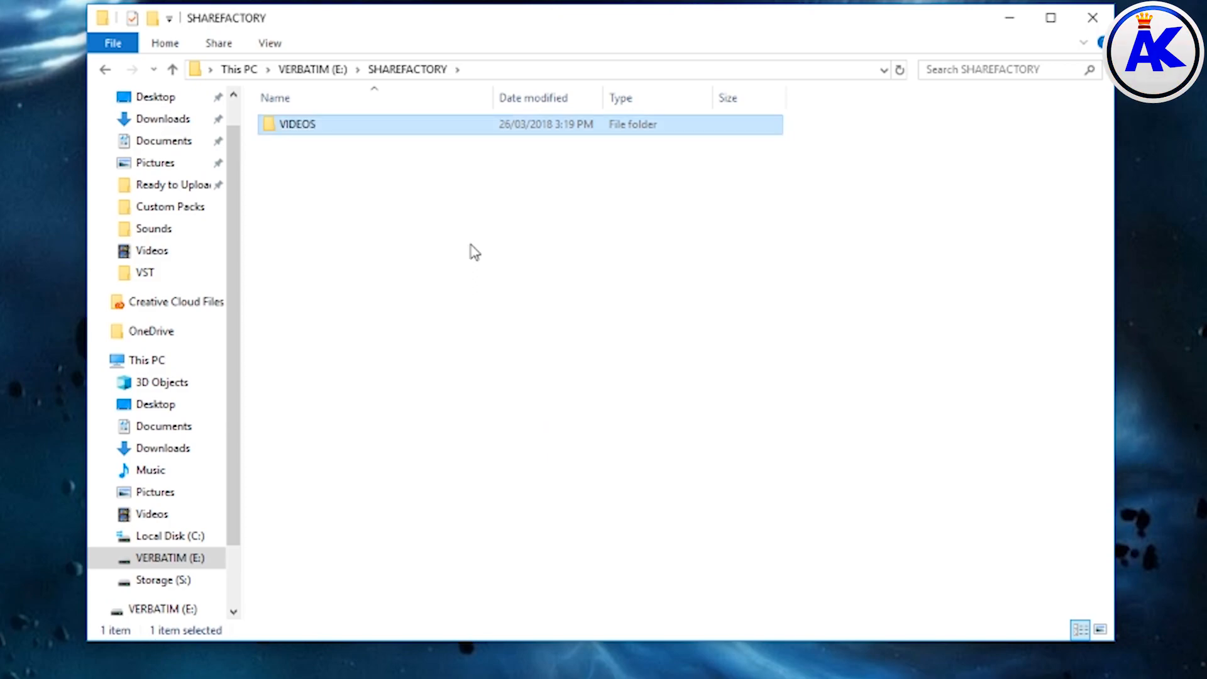
{"action": "double_click", "coordinate": [298, 124]}
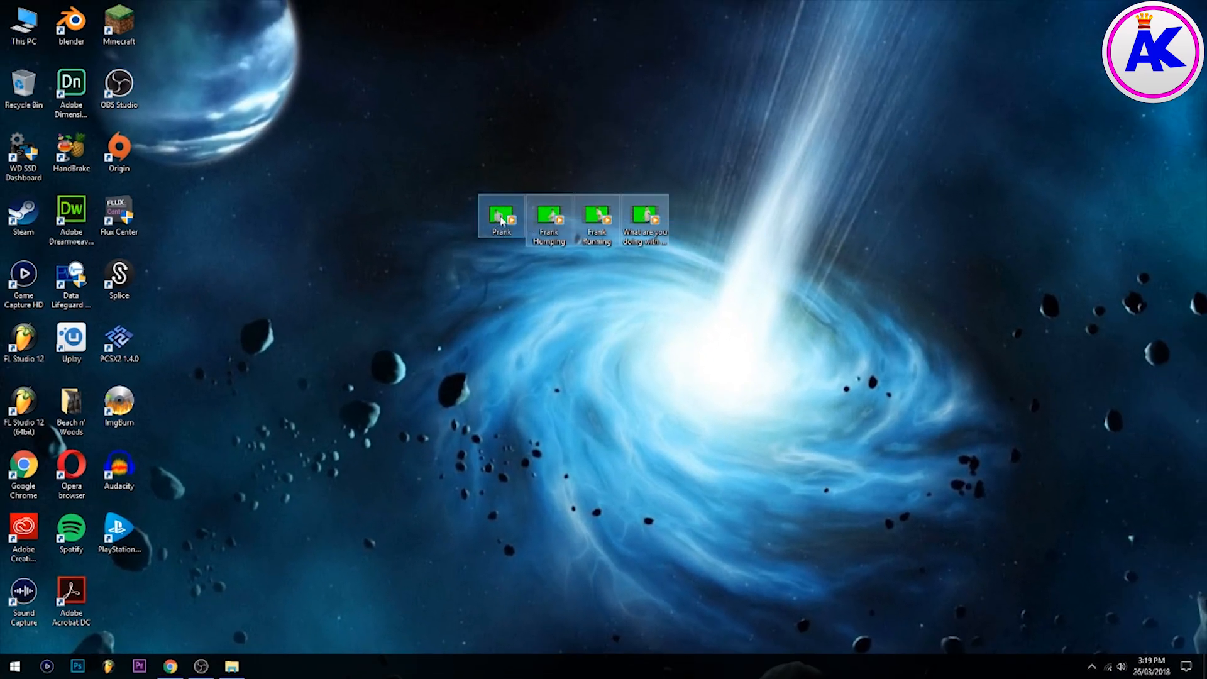
Step: Copy the four green-screen MP4 files from the desktop into E:\SHAREFACTORY\VIDEOS
{"action": "double_click", "coordinate": [501, 218]}
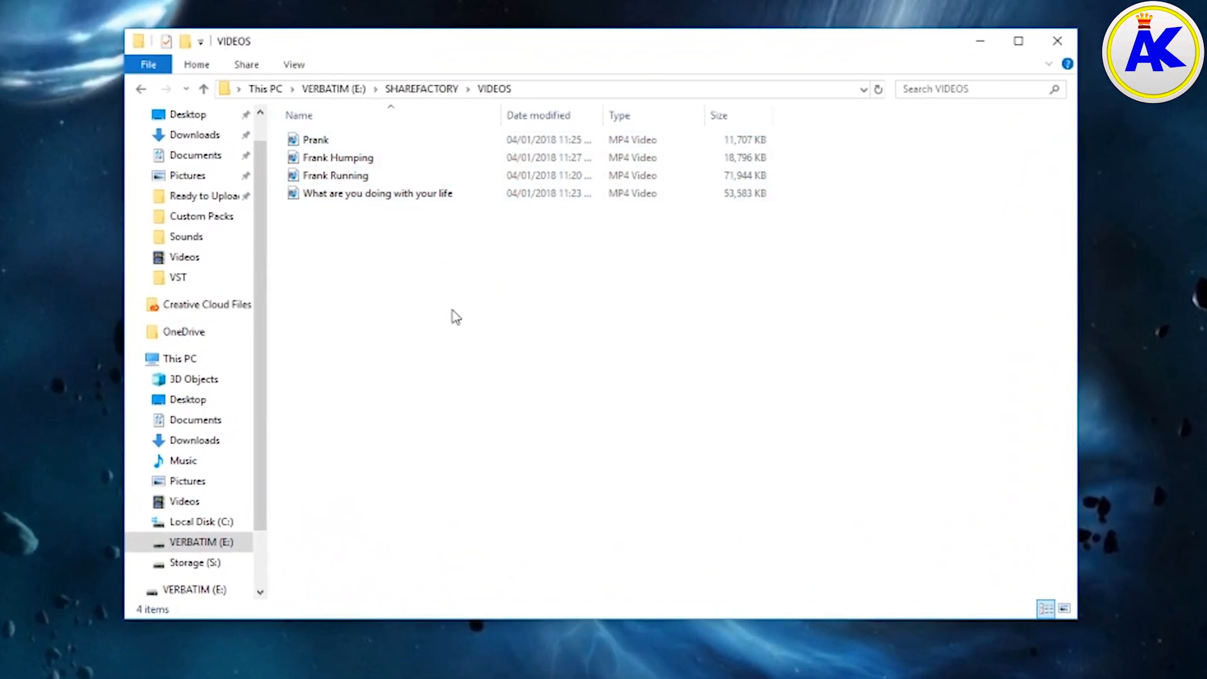
{"action": "mouse_move", "coordinate": [462, 297]}
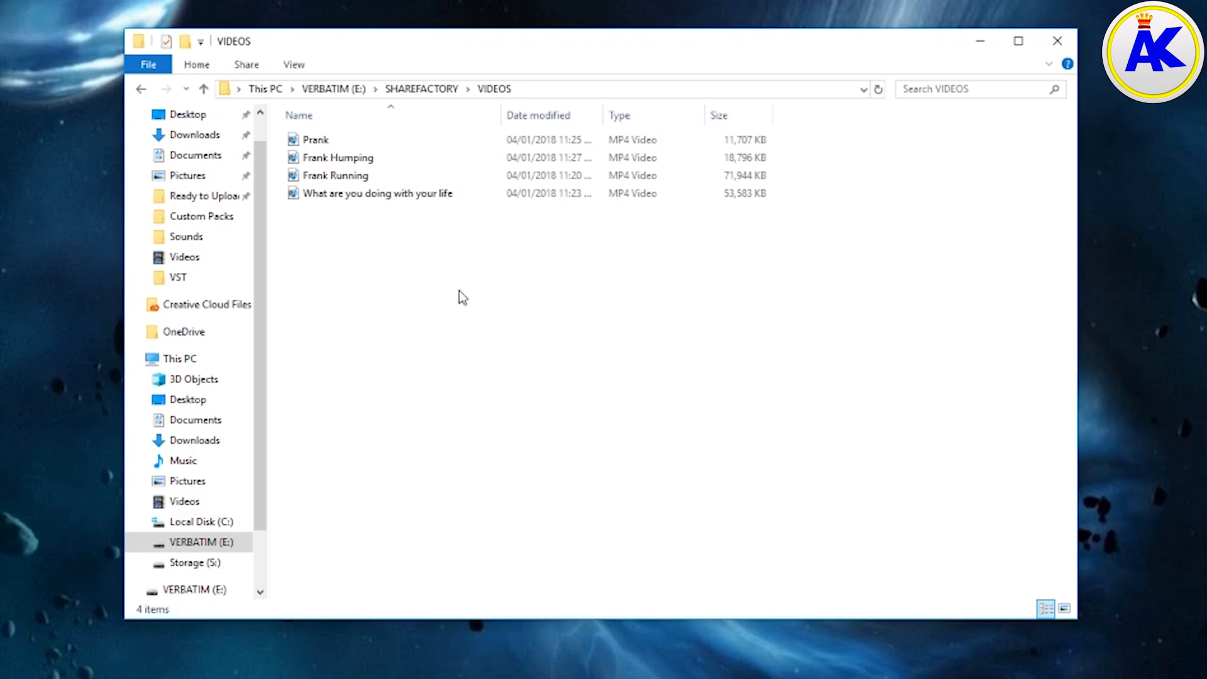
Step: Add a new text document in VIDEOS and rename it _live-wallpaper_
{"action": "right_click", "coordinate": [459, 297]}
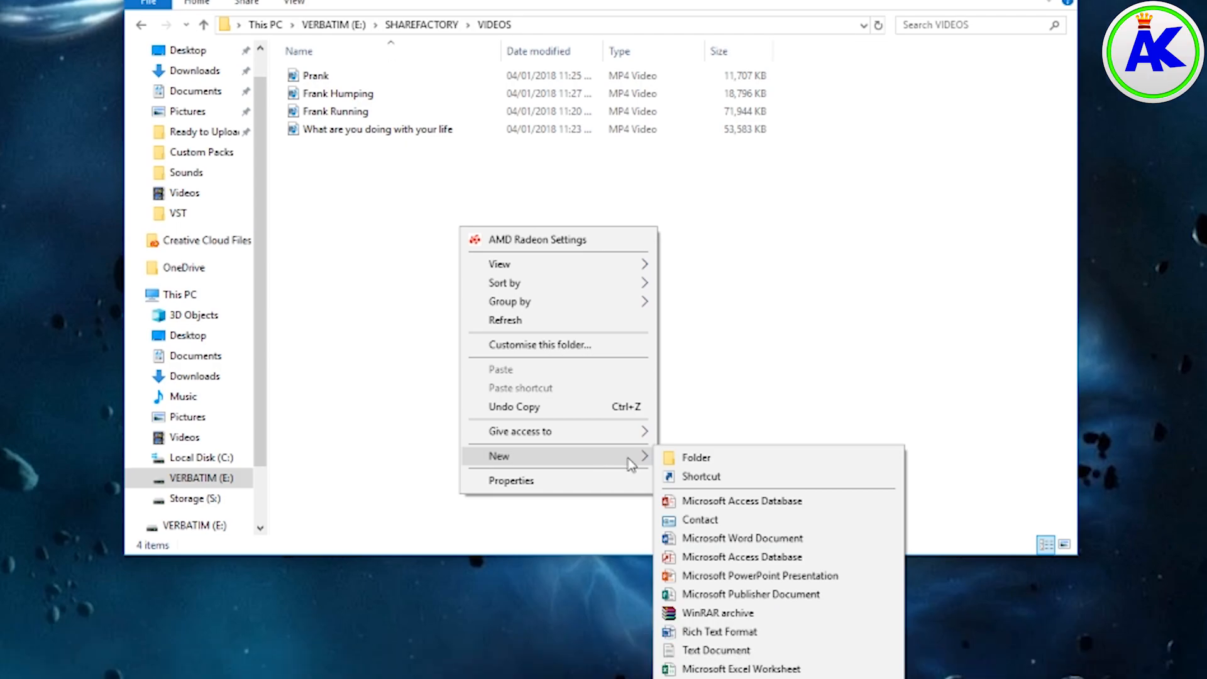
{"action": "left_click", "coordinate": [716, 668]}
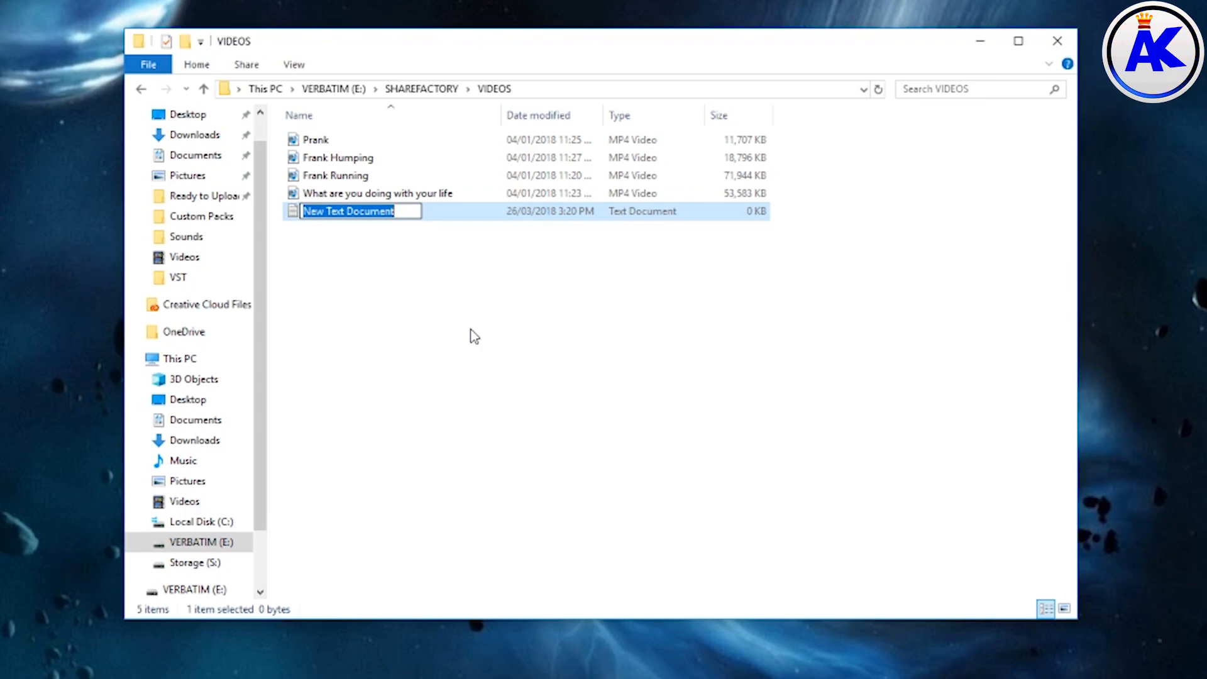
{"action": "mouse_move", "coordinate": [478, 359]}
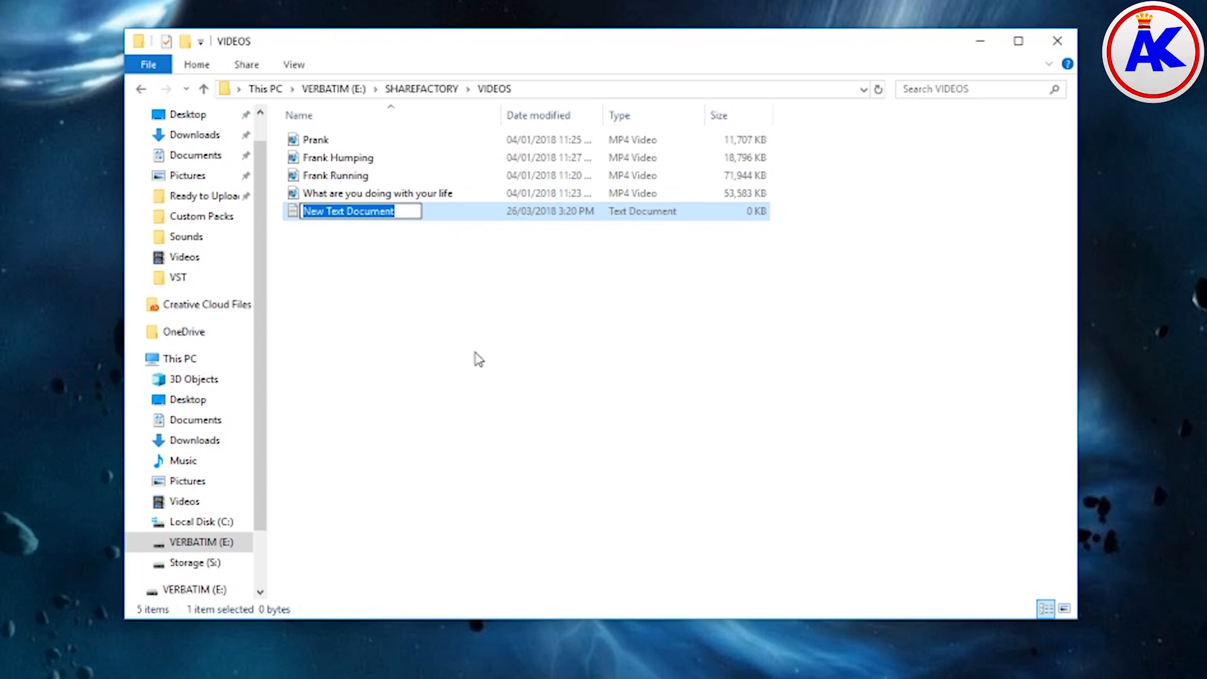
{"action": "key", "text": "ctrl+a"}
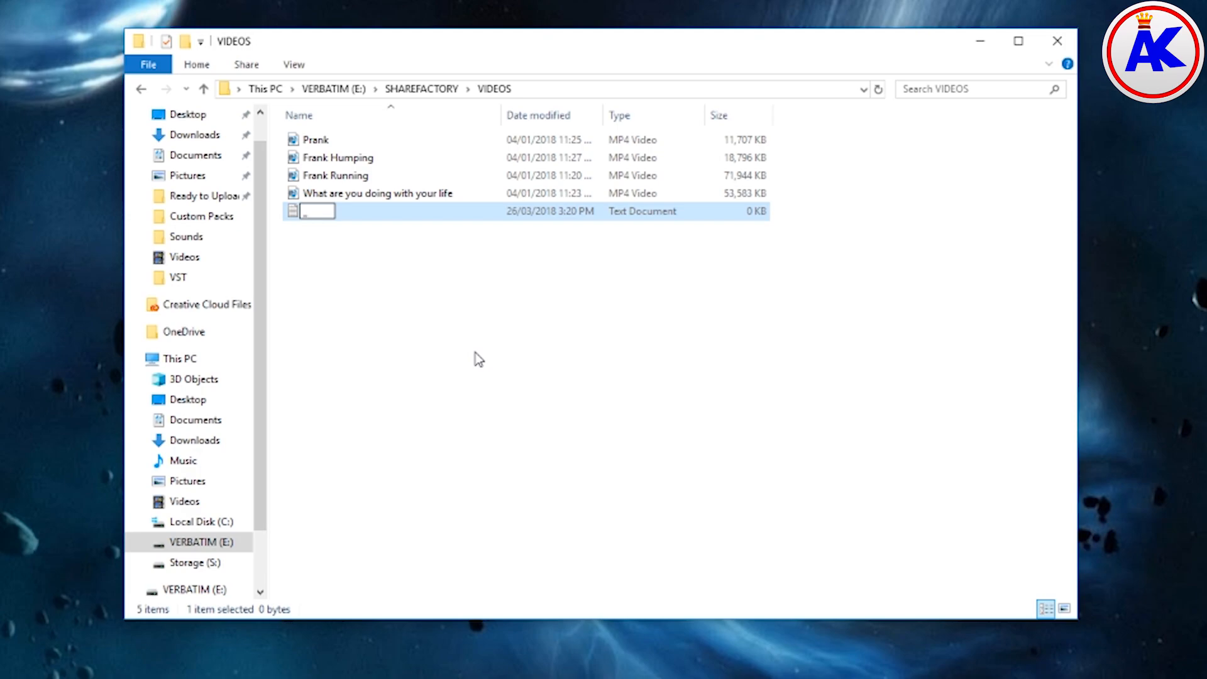
{"action": "type", "text": "live"}
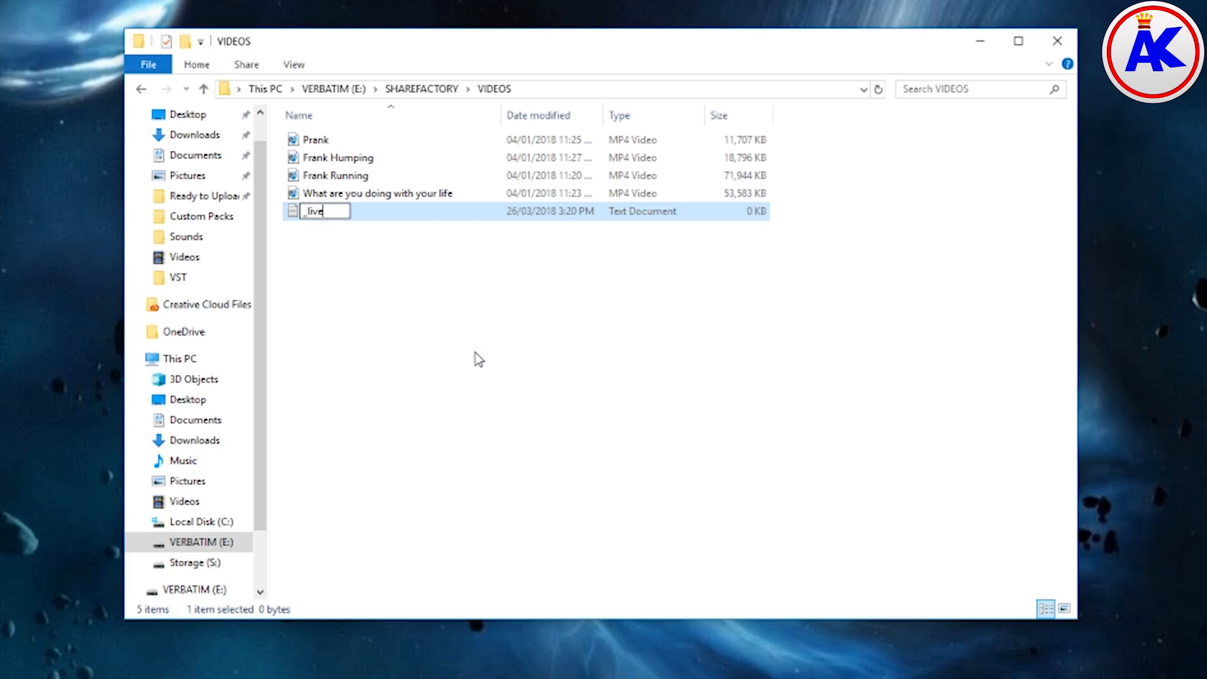
{"action": "type", "text": "-wallpaper_"}
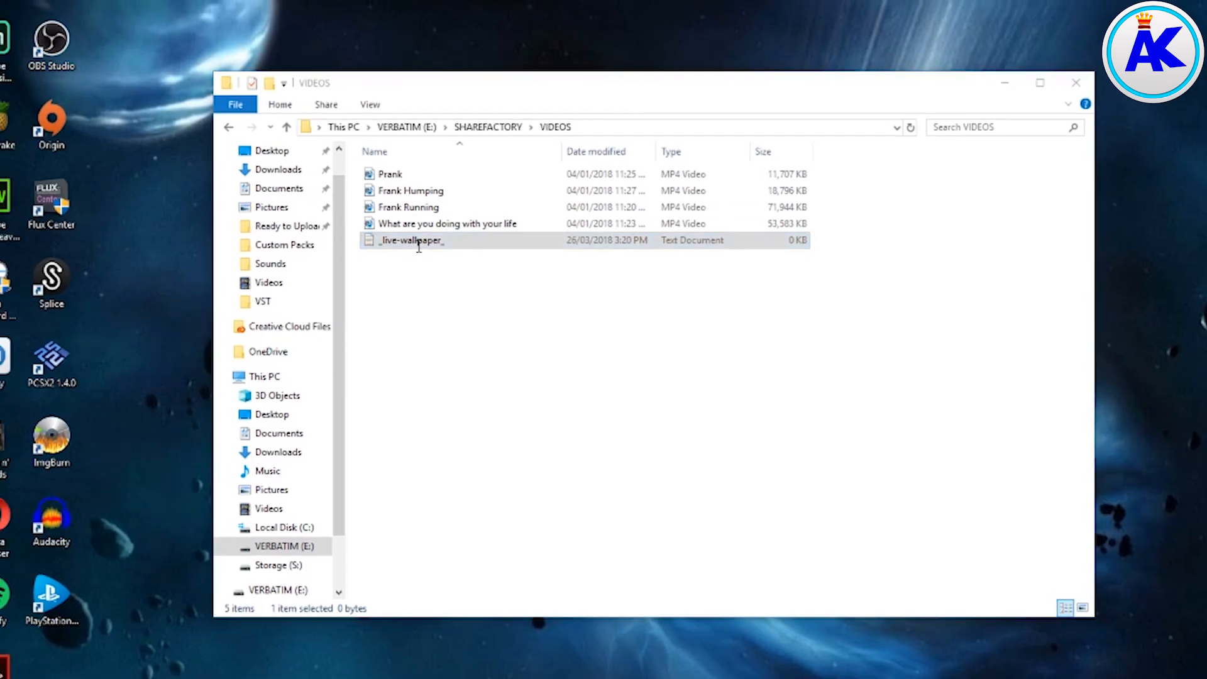
Step: Open _live-wallpaper_ in Notepad and enter live_wp=True and _live-wallpaper_=Enable
{"action": "double_click", "coordinate": [412, 240]}
{"action": "type", "text": "live_wp="}
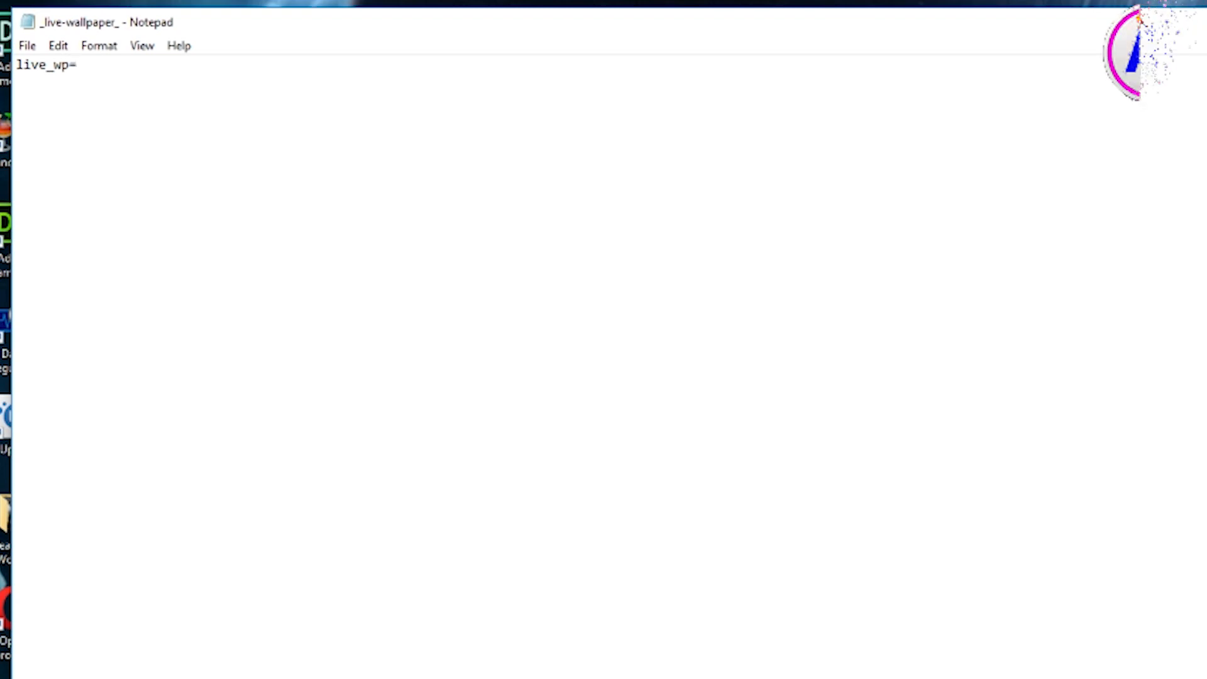
{"action": "type", "text": "True"}
{"action": "type", "text": "_live-wallpaper_"}
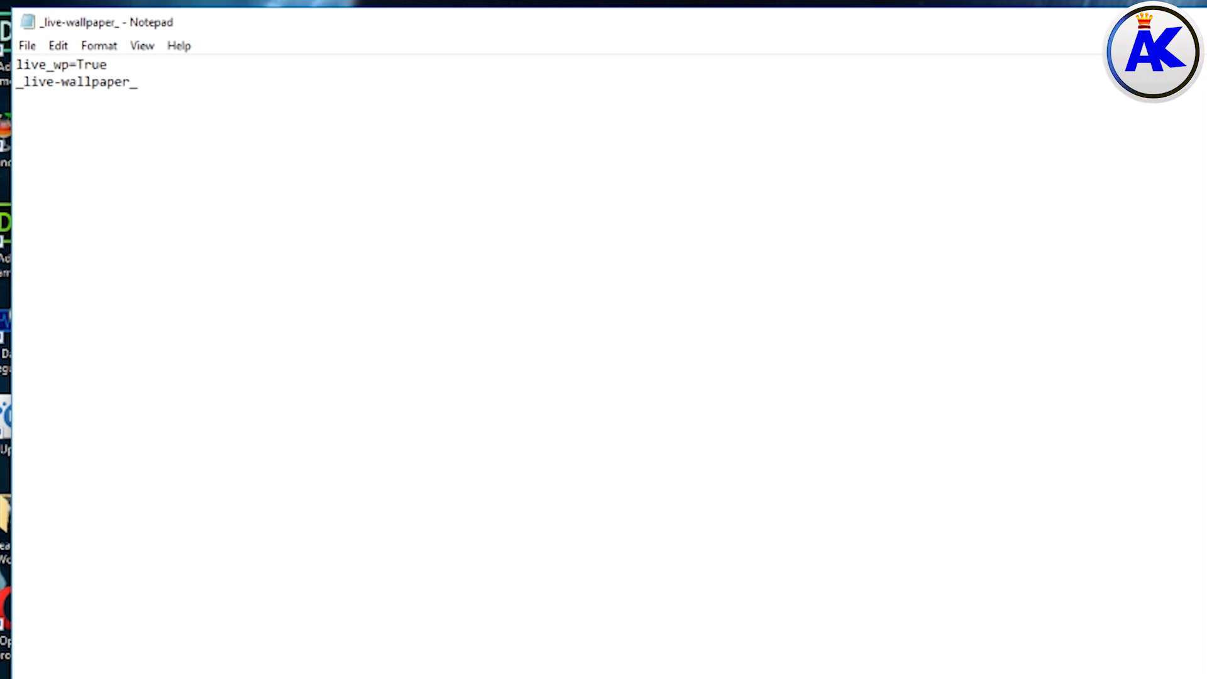
{"action": "type", "text": "="}
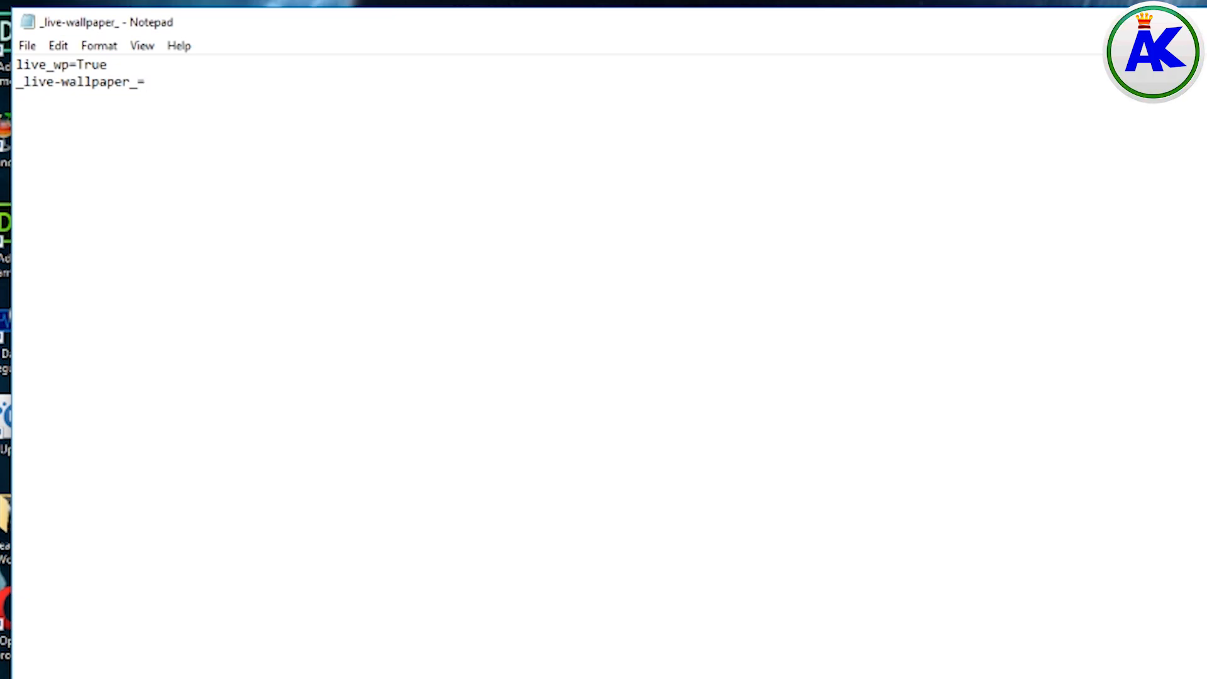
{"action": "type", "text": "Ena"}
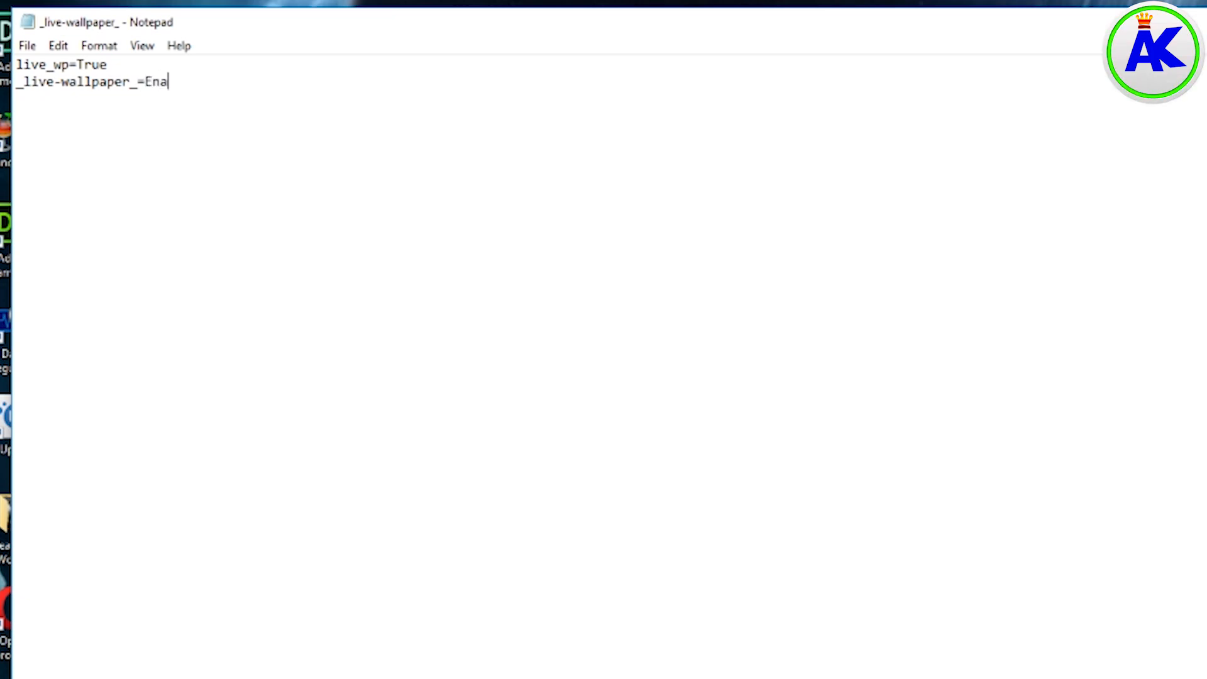
{"action": "type", "text": "ble"}
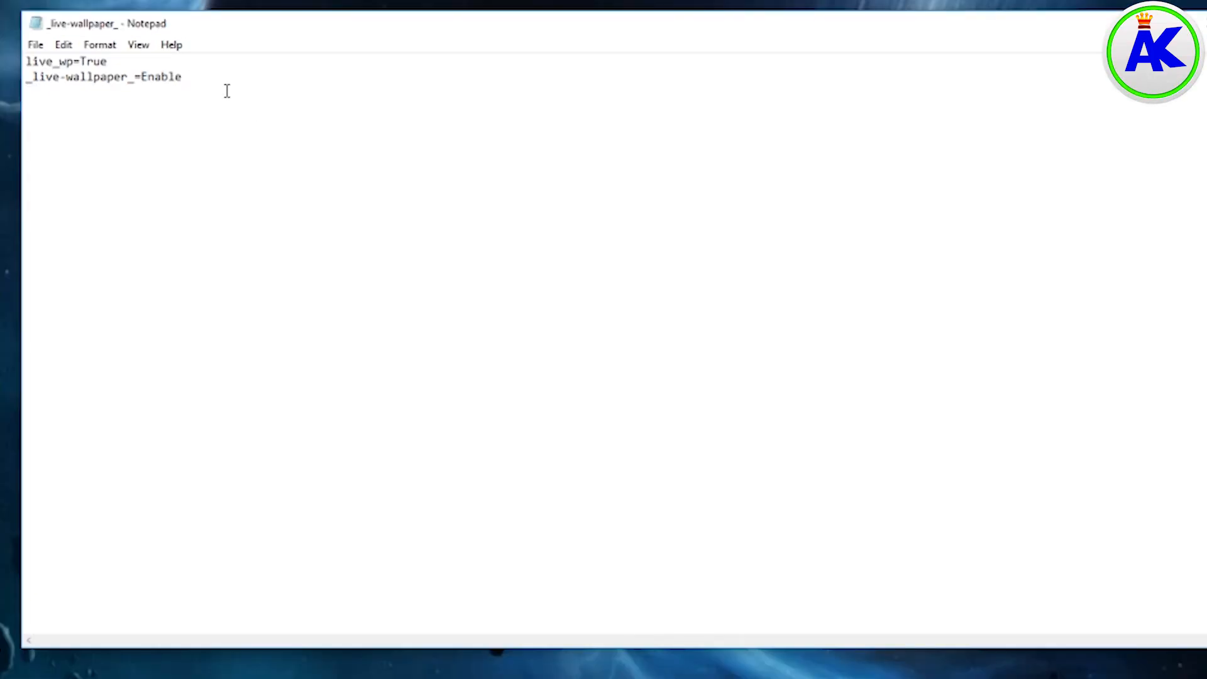
{"action": "left_click", "coordinate": [183, 76]}
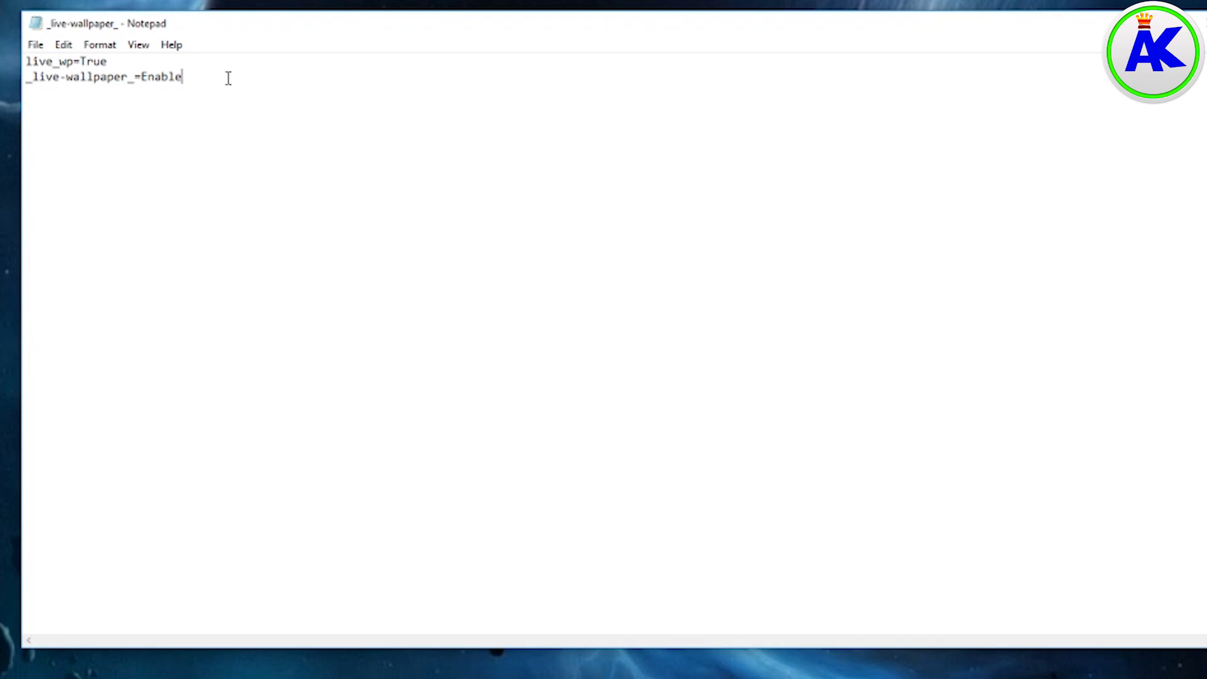
{"action": "mouse_move", "coordinate": [133, 79]}
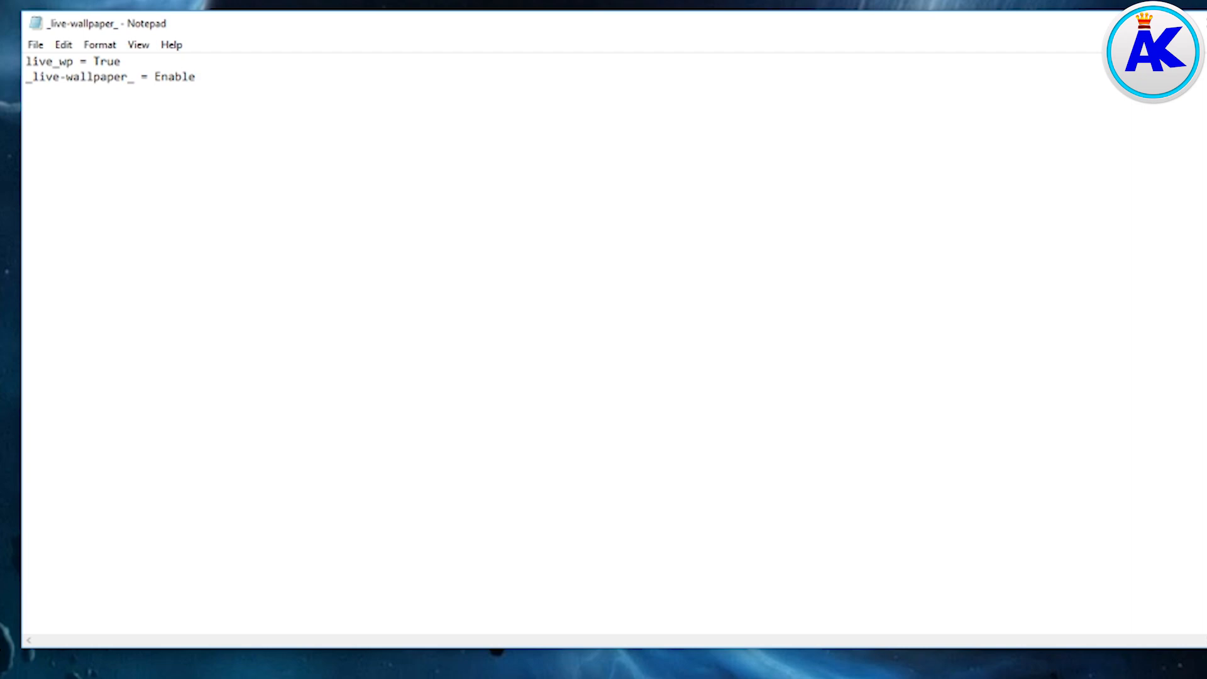
Step: Write the home_bg setting with value 1
{"action": "type", "text": "home_"}
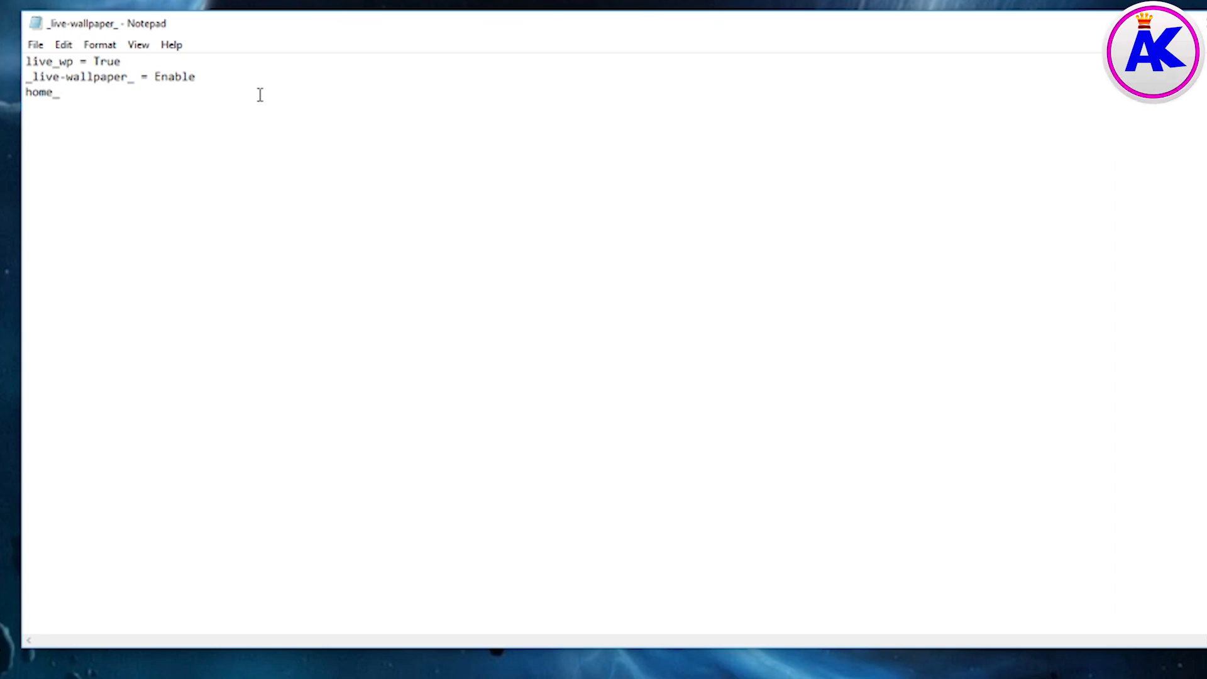
{"action": "type", "text": "bg ="}
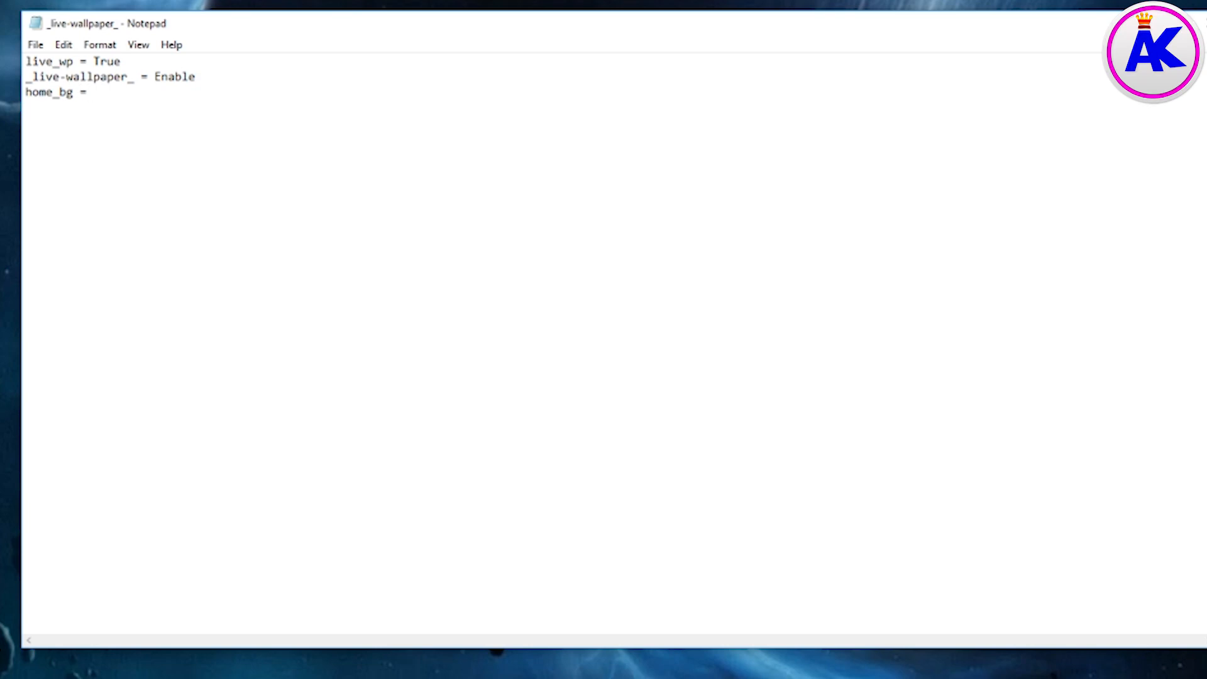
{"action": "left_click", "coordinate": [93, 92]}
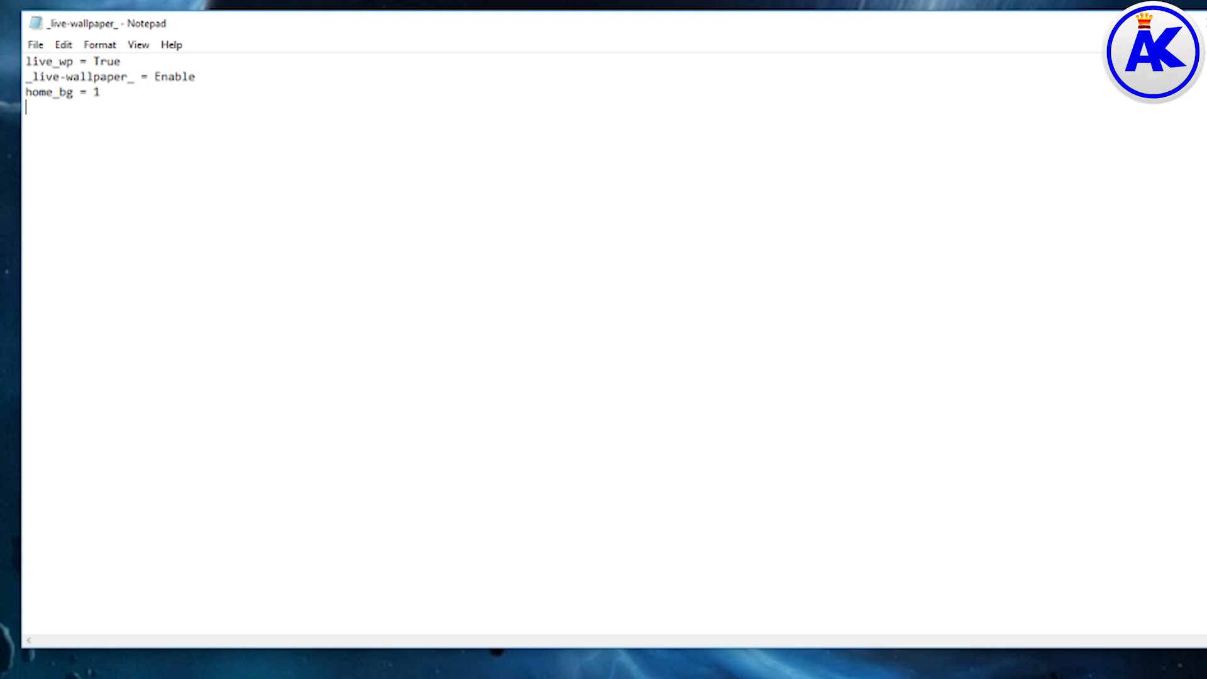
Step: Add a new line reading _home-background_=True/Enable/1
{"action": "type", "text": "_h"}
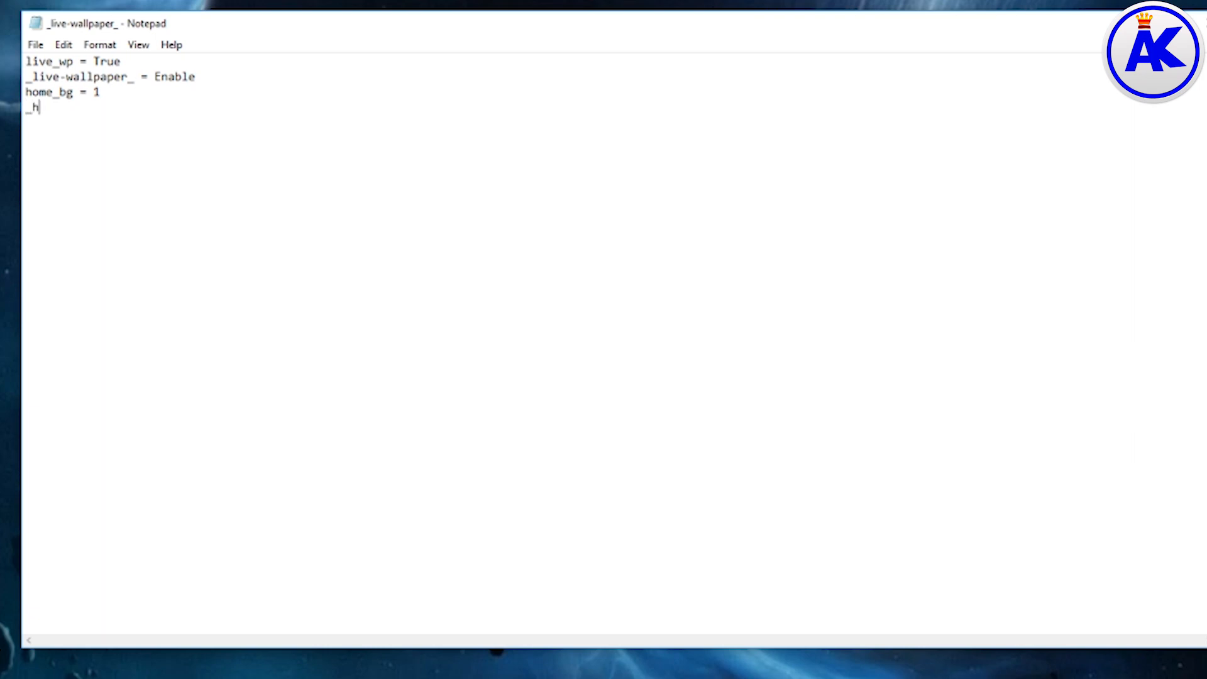
{"action": "type", "text": "ome-"}
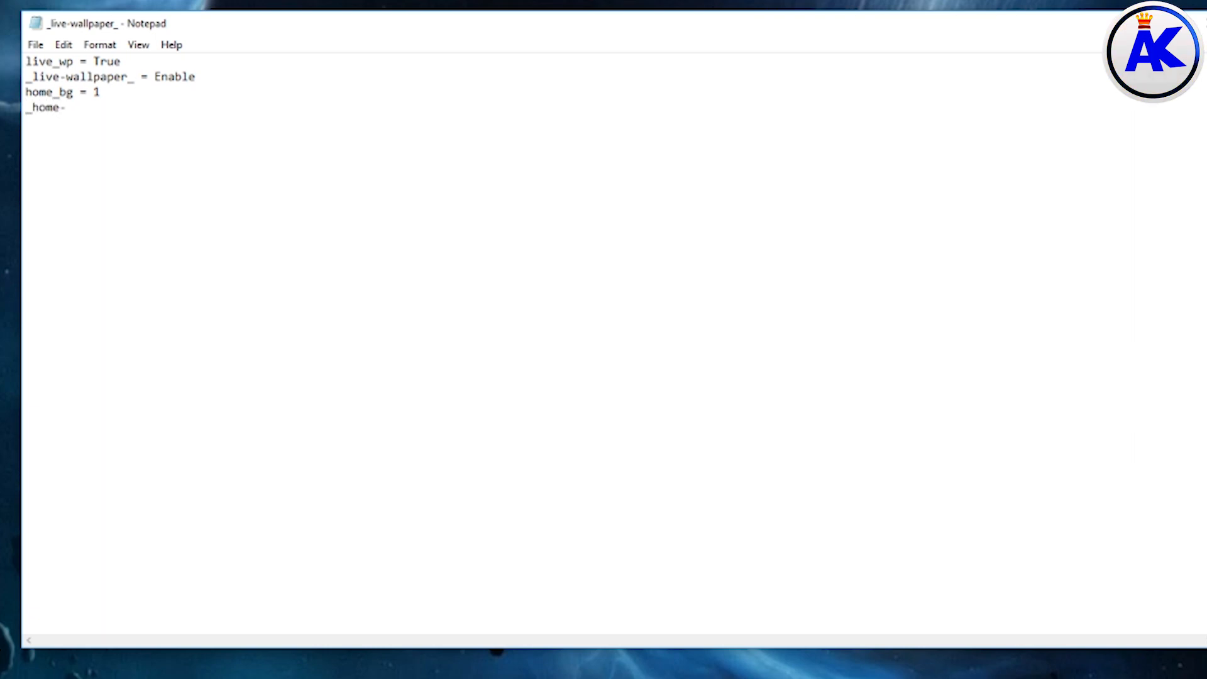
{"action": "type", "text": "-background_ ="}
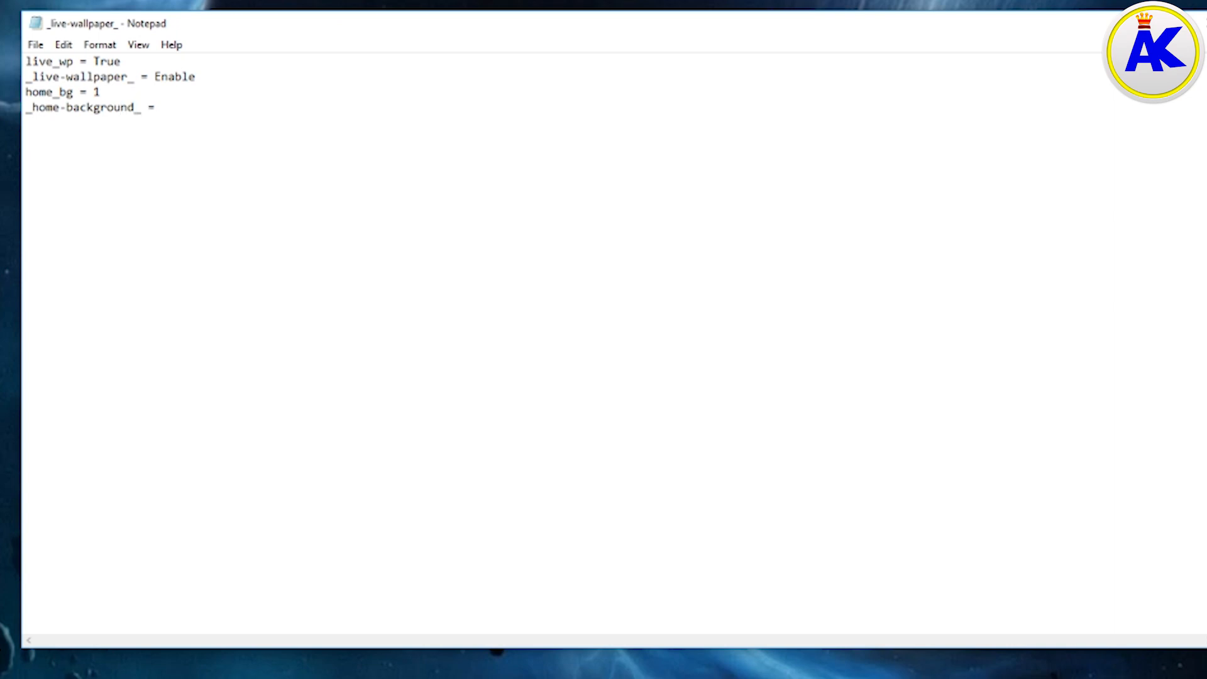
{"action": "type", "text": "T"}
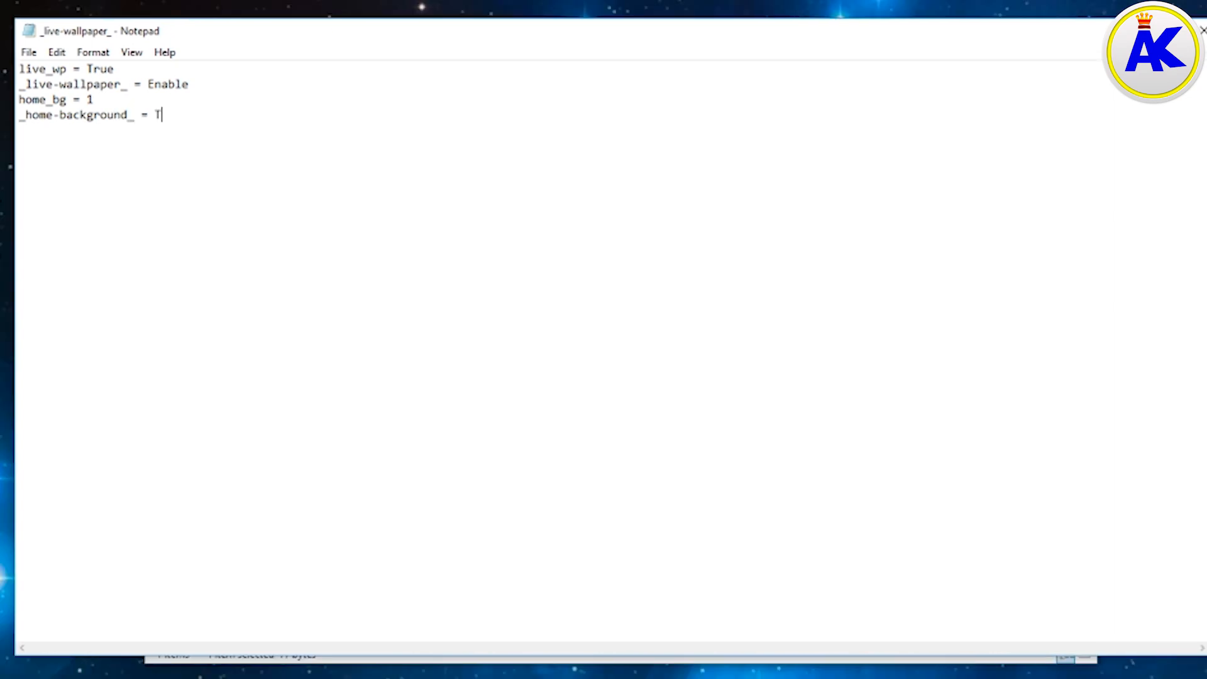
{"action": "type", "text": "rue/"}
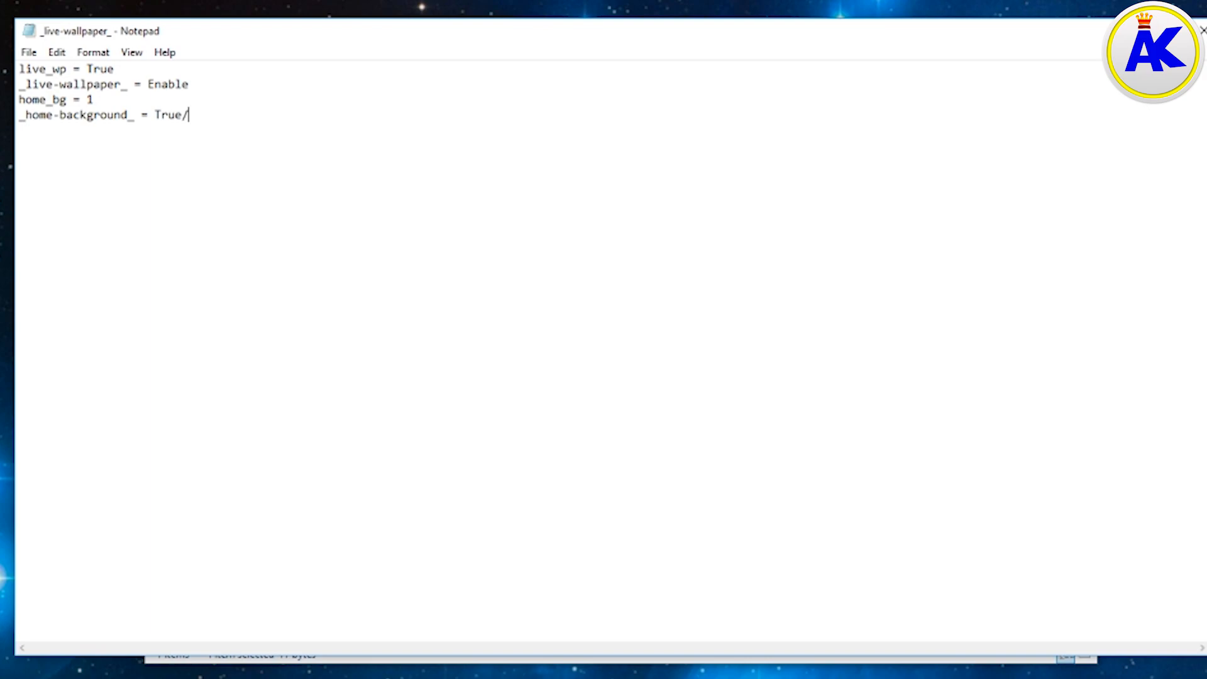
{"action": "type", "text": "Enable/"}
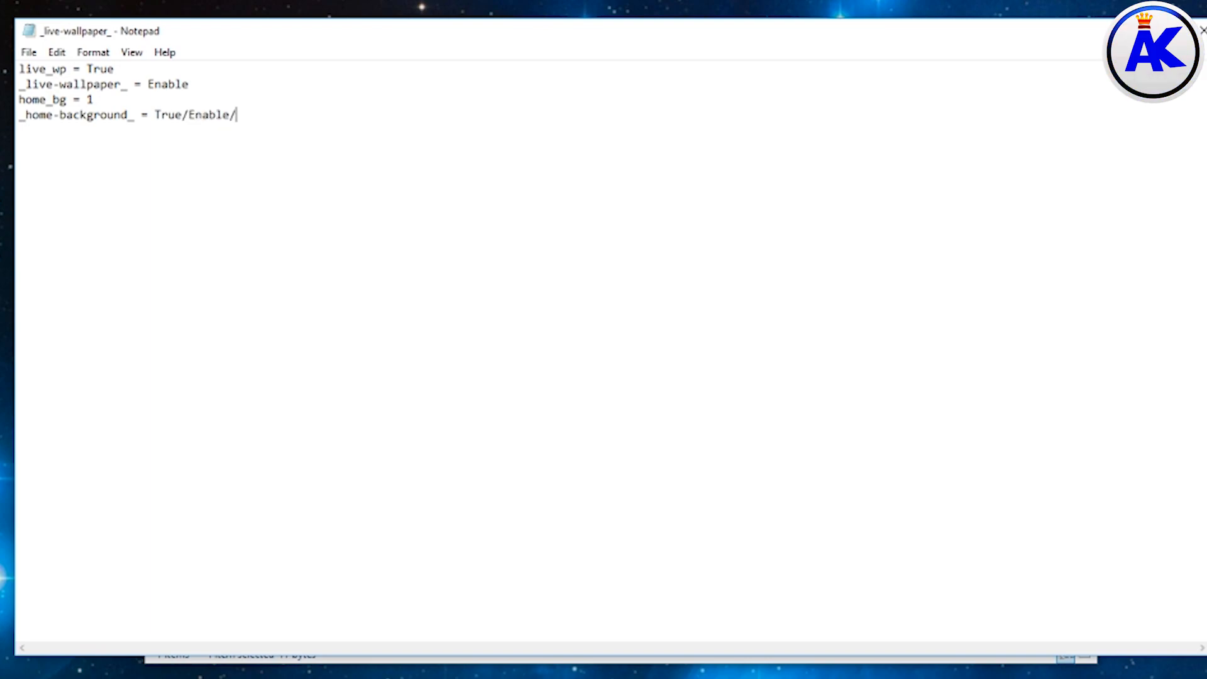
{"action": "type", "text": "1"}
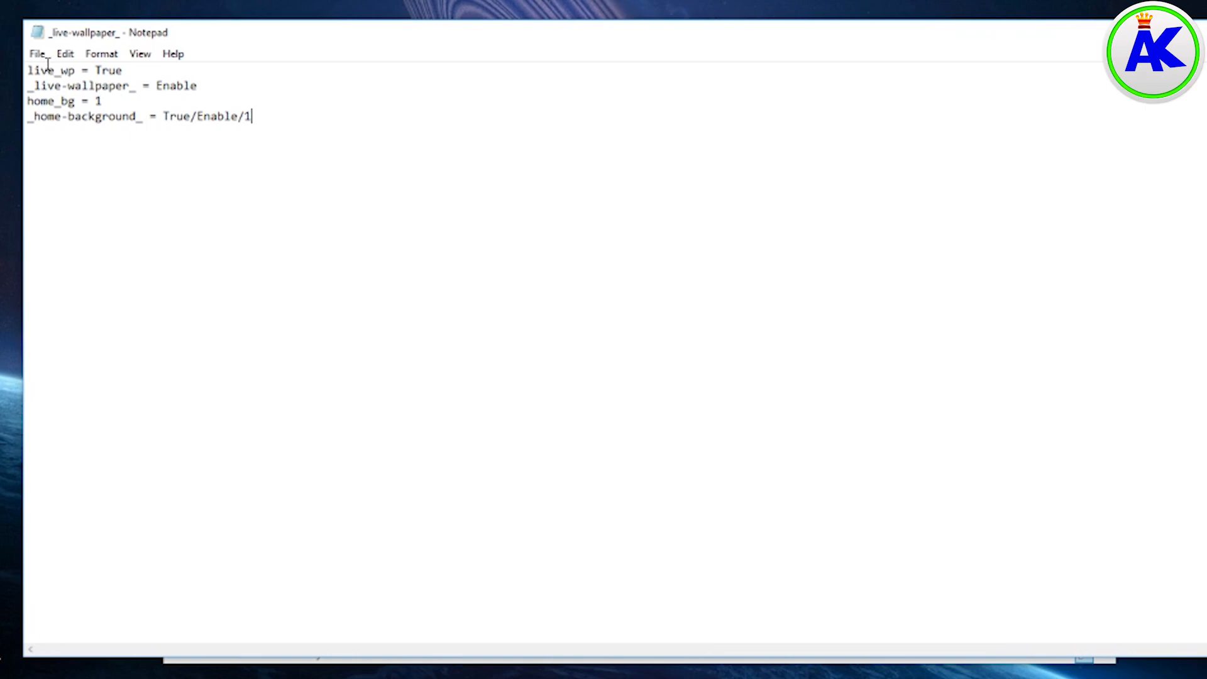
Step: Save the script to VIDEOS as the batch file _live-wallpaper_.bat
{"action": "left_click", "coordinate": [37, 52]}
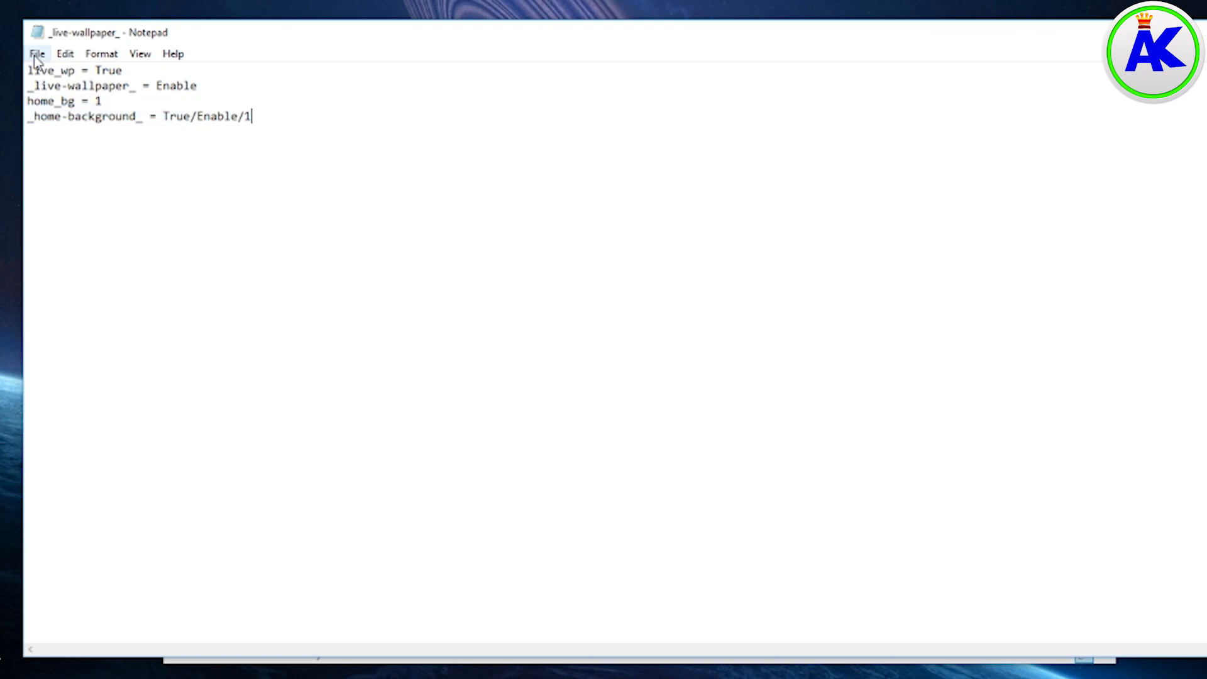
{"action": "left_click", "coordinate": [38, 52]}
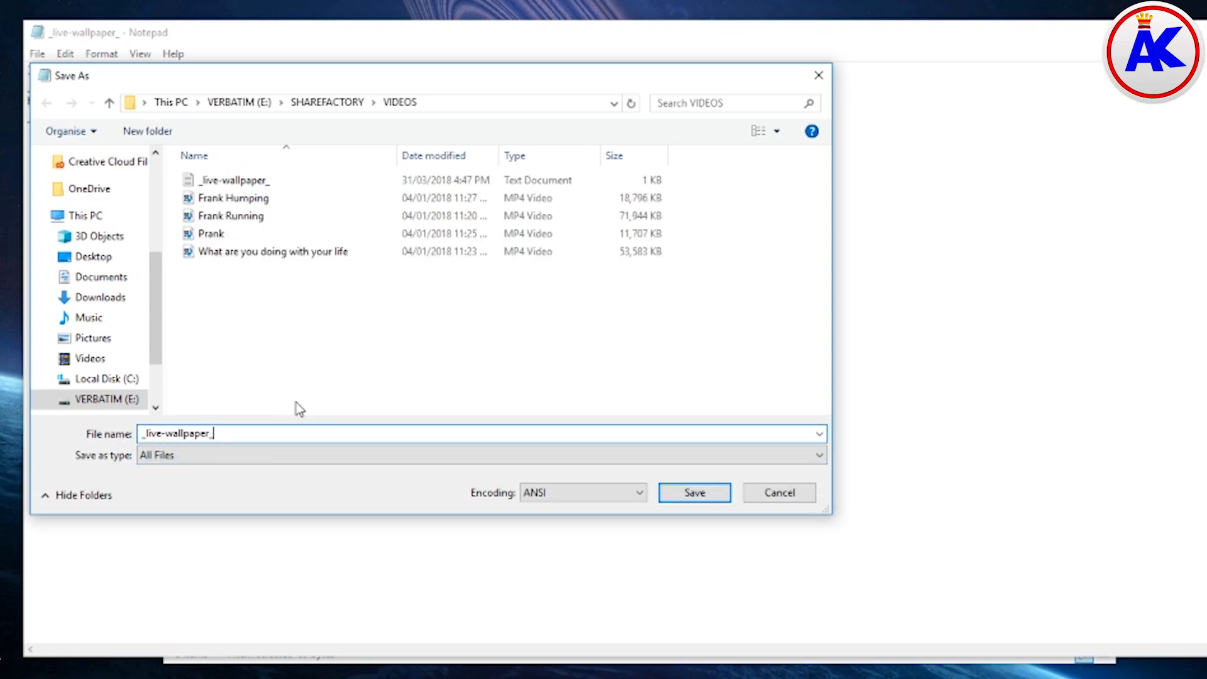
{"action": "type", "text": ".bat"}
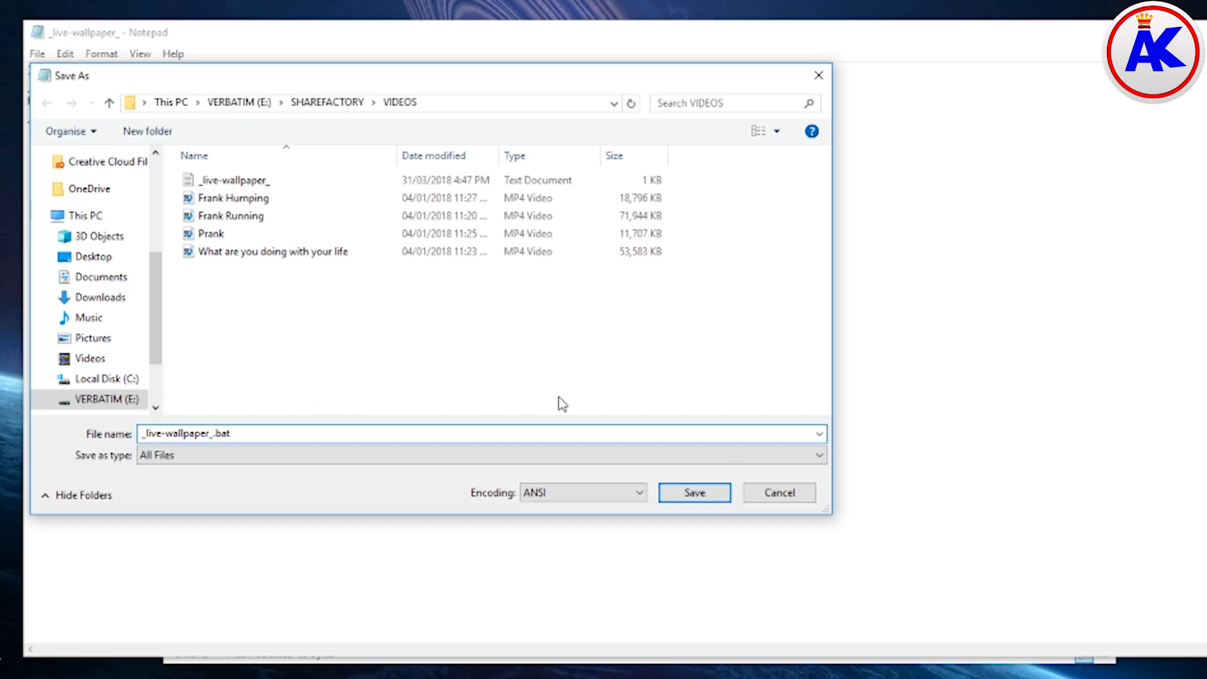
{"action": "left_click", "coordinate": [692, 493]}
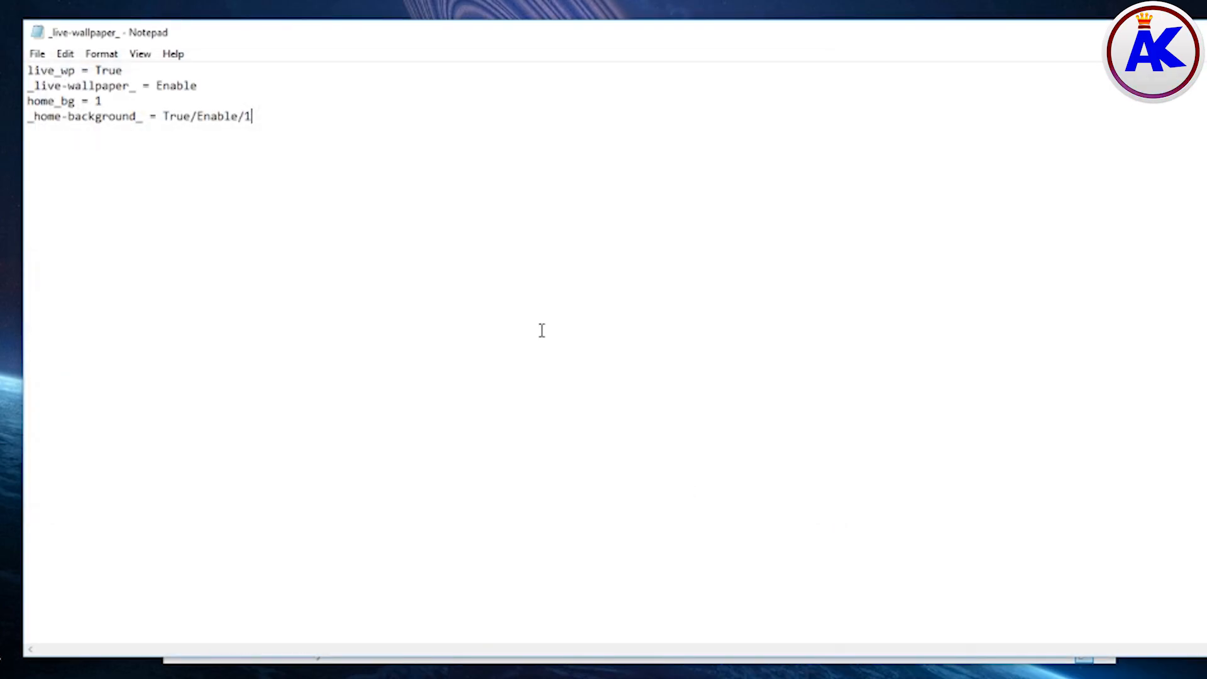
Step: Save another copy as _live-wallpaper_.exe with file type set to All Files
{"action": "left_click", "coordinate": [37, 53]}
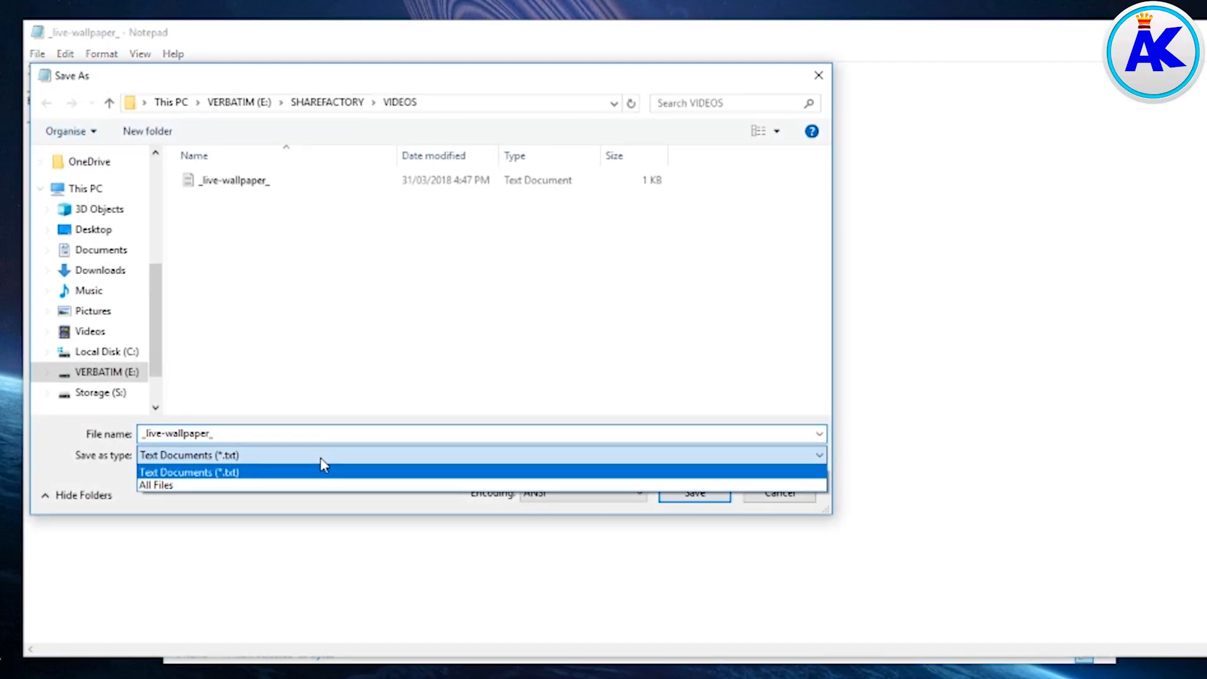
{"action": "left_click", "coordinate": [157, 485]}
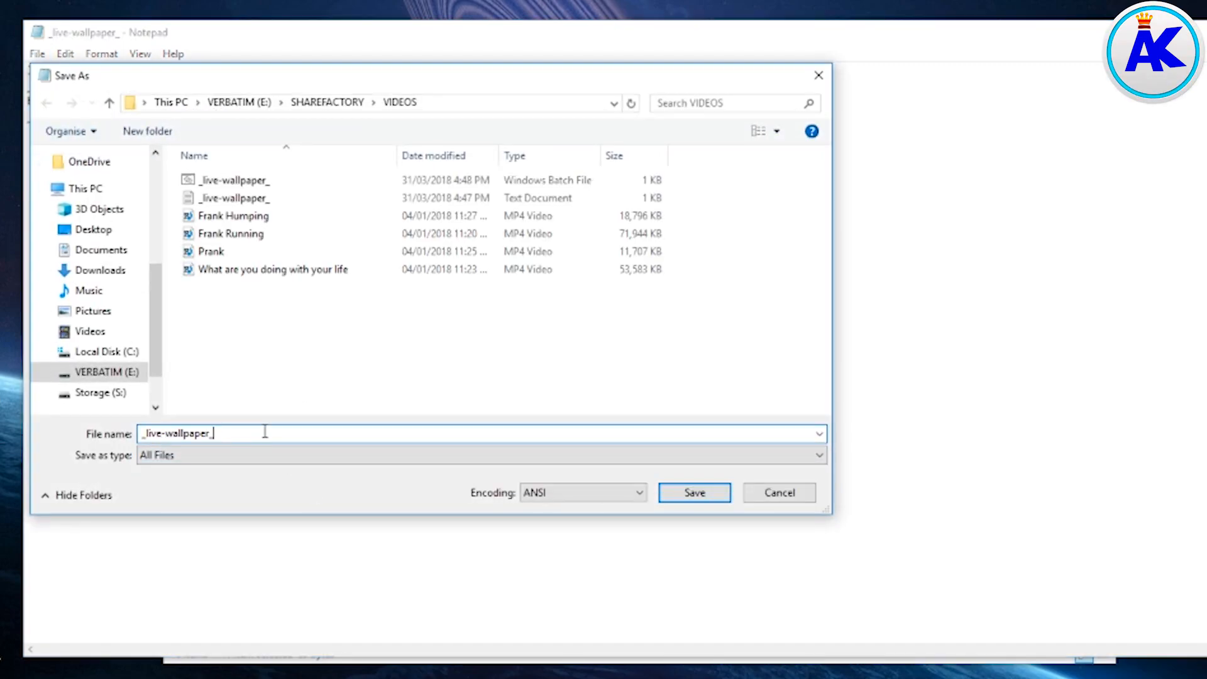
{"action": "type", "text": ".exe"}
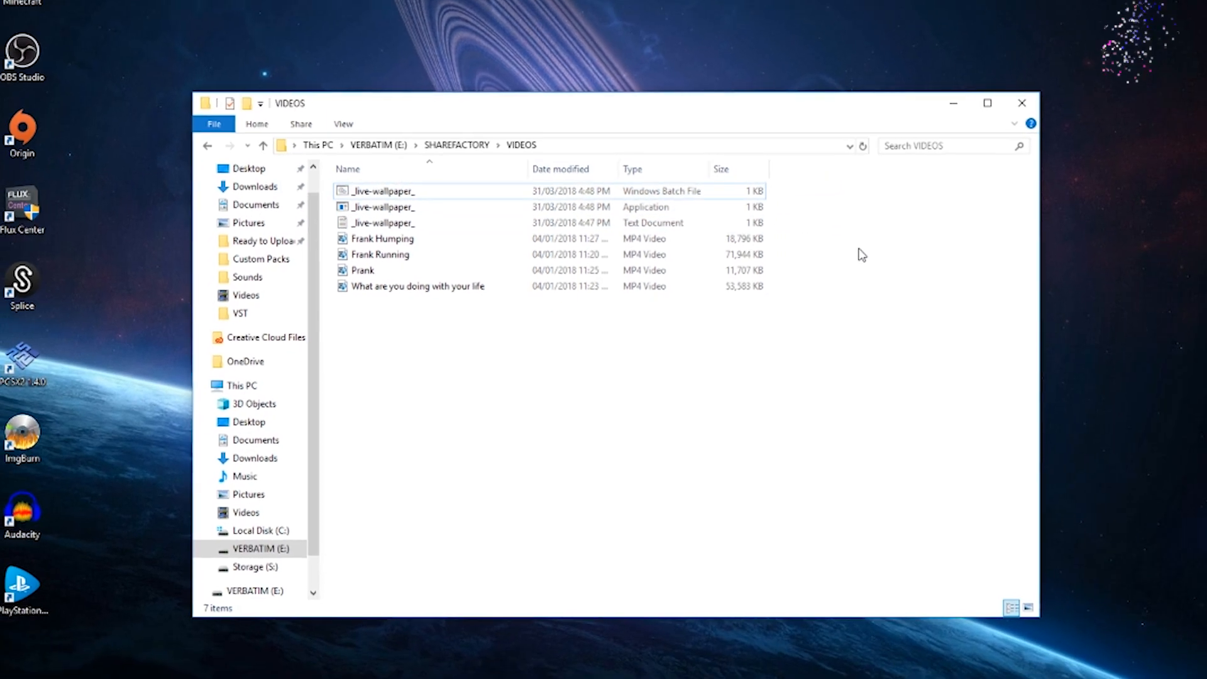
Step: Close File Explorer on VIDEOS and return to the PS4 home screen
{"action": "left_click", "coordinate": [1021, 103]}
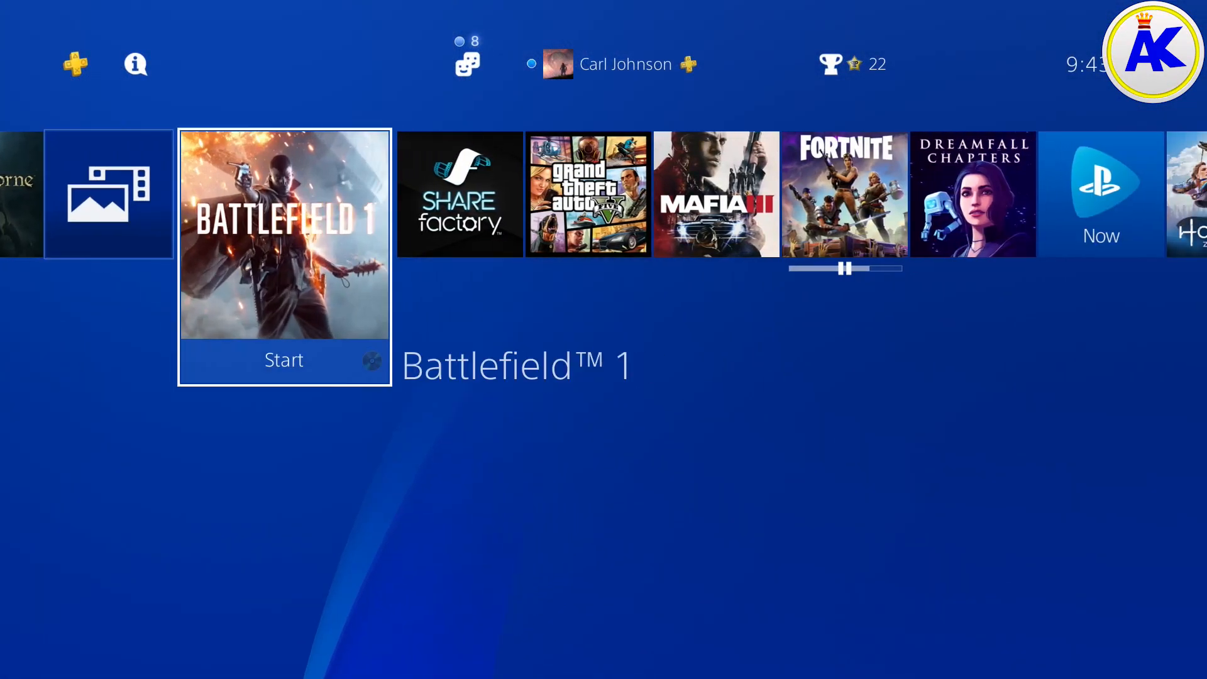
Step: Scroll the PS4 home row to SHAREfactory and launch it
{"action": "scroll", "scroll_direction": "right", "scroll_amount": 3}
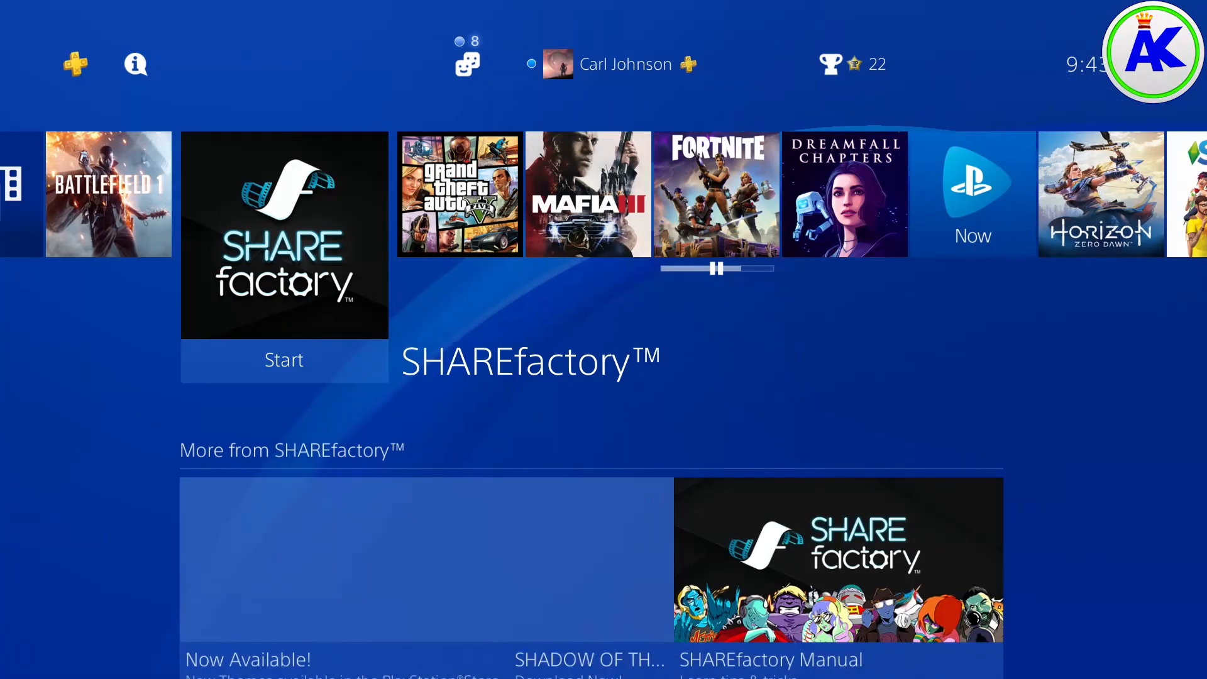
{"action": "left_click", "coordinate": [283, 360]}
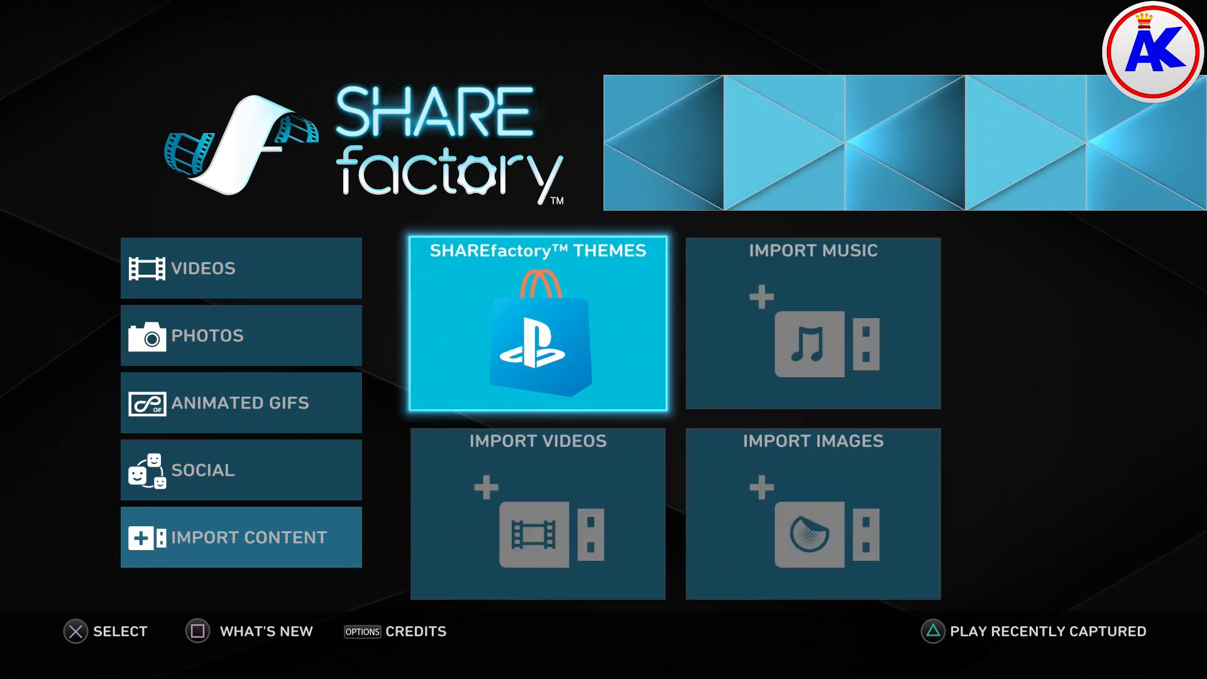
Step: Import Prank.mp4 from the USB drive through Import Videos > Import From USB
{"action": "left_click", "coordinate": [538, 515]}
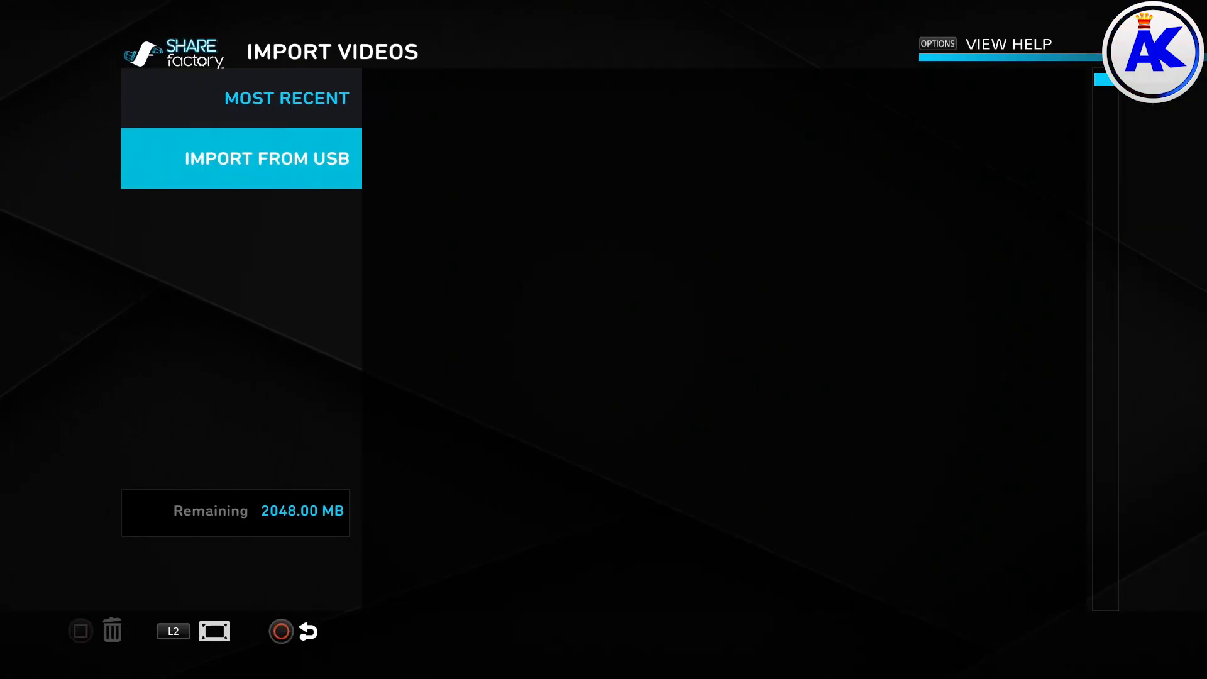
{"action": "left_click", "coordinate": [240, 158]}
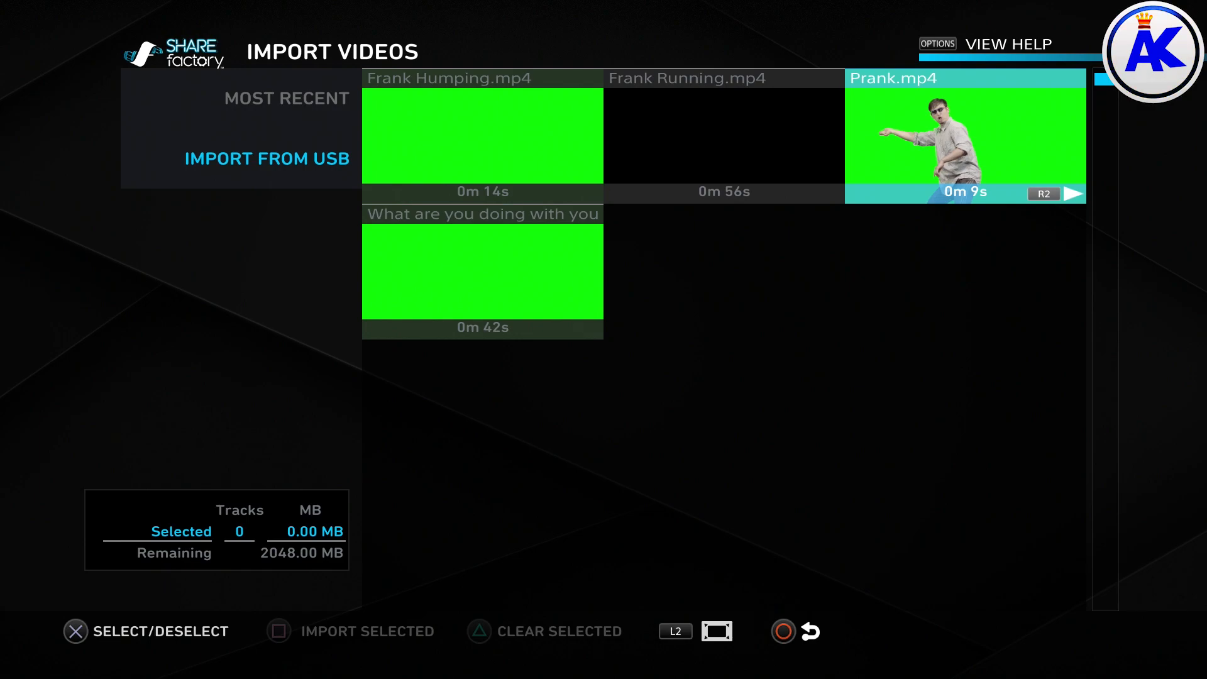
{"action": "left_click", "coordinate": [964, 135]}
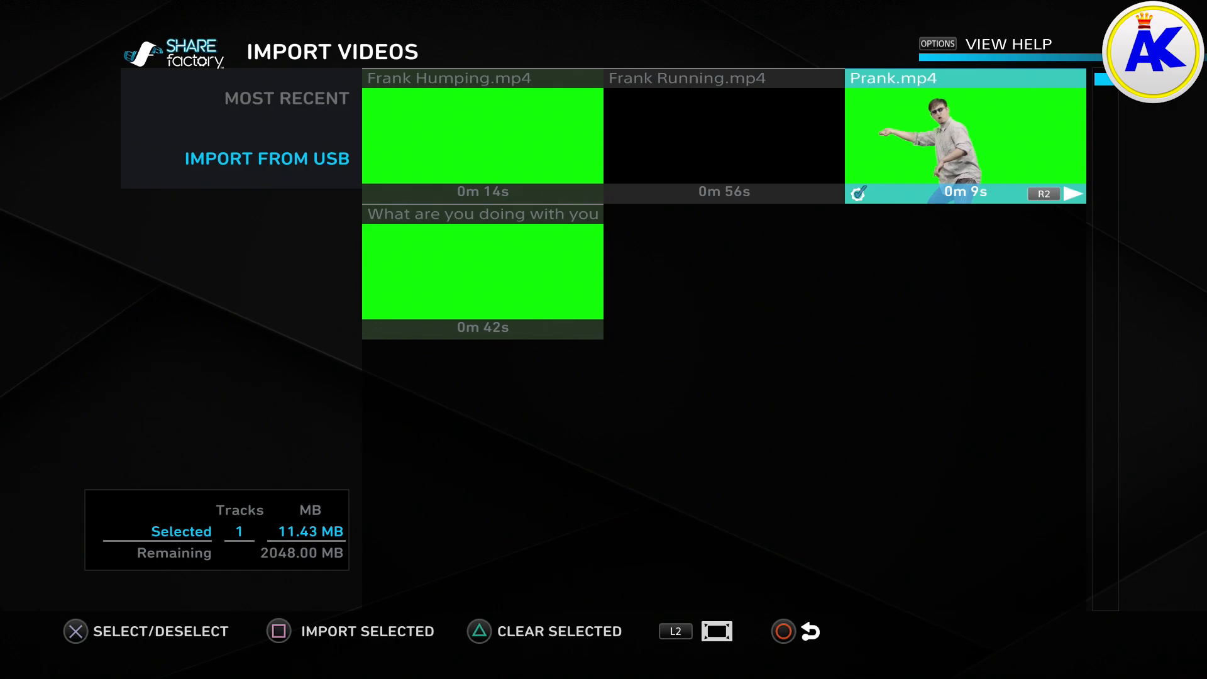
{"action": "left_click", "coordinate": [367, 631]}
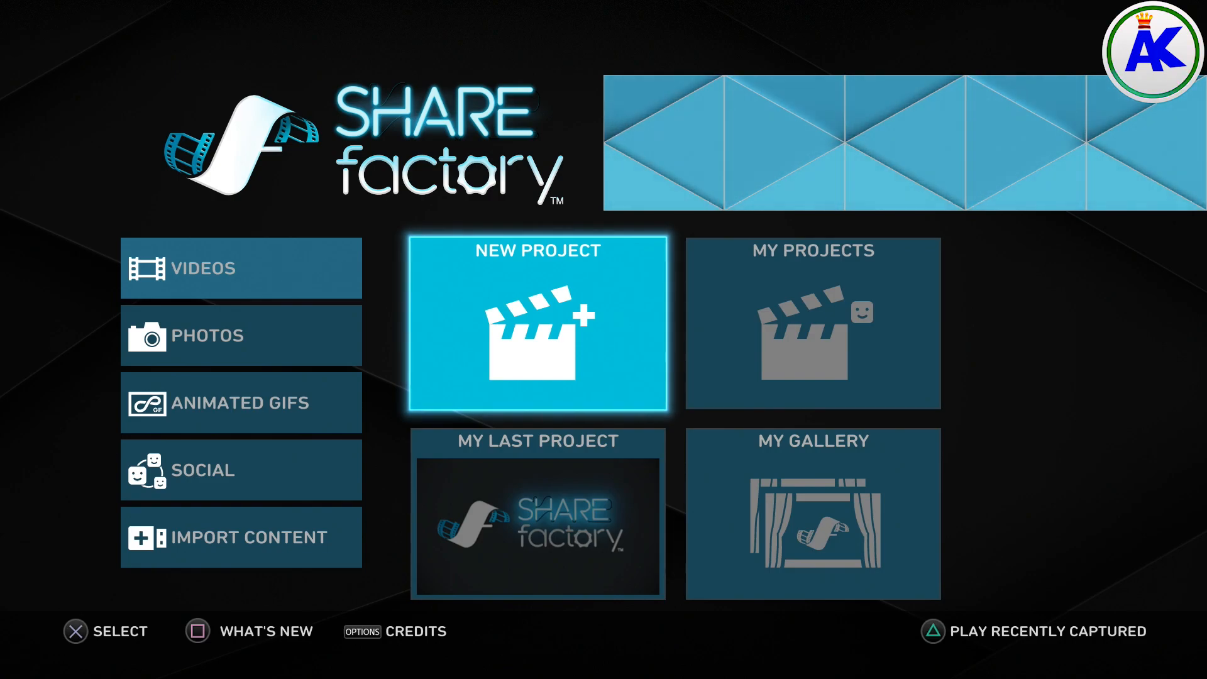
Step: Create a new video project with The Evil Within theme, keeping the default name
{"action": "left_click", "coordinate": [537, 323]}
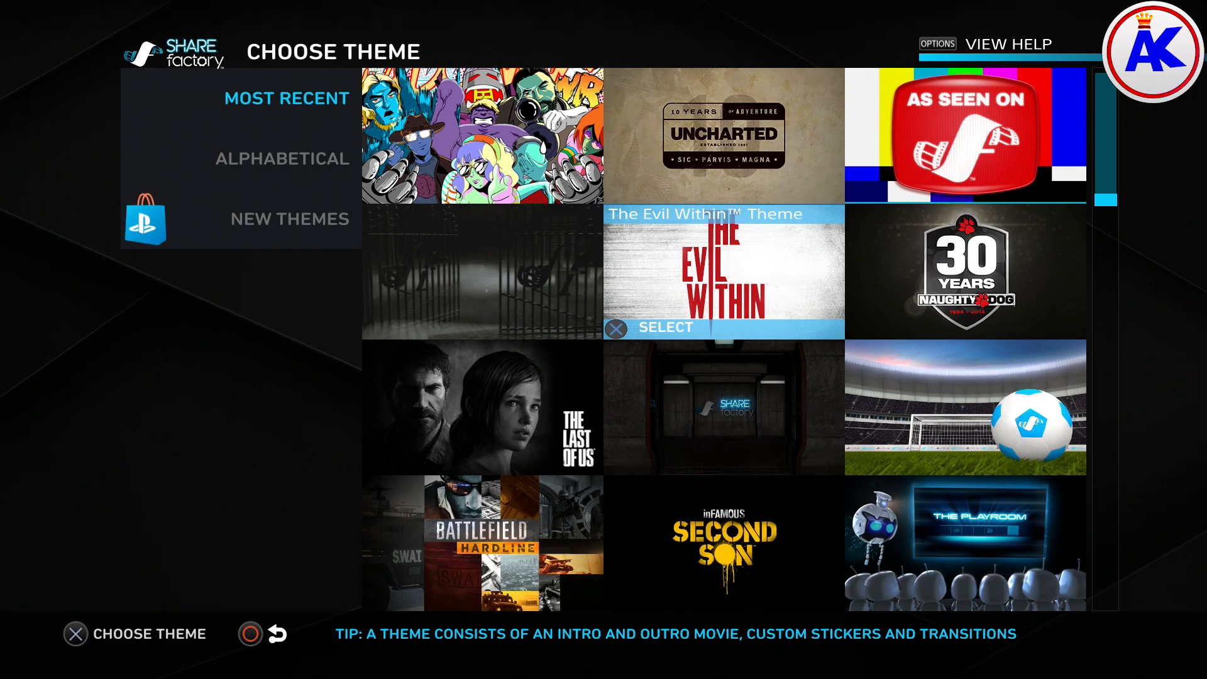
{"action": "left_click", "coordinate": [722, 277]}
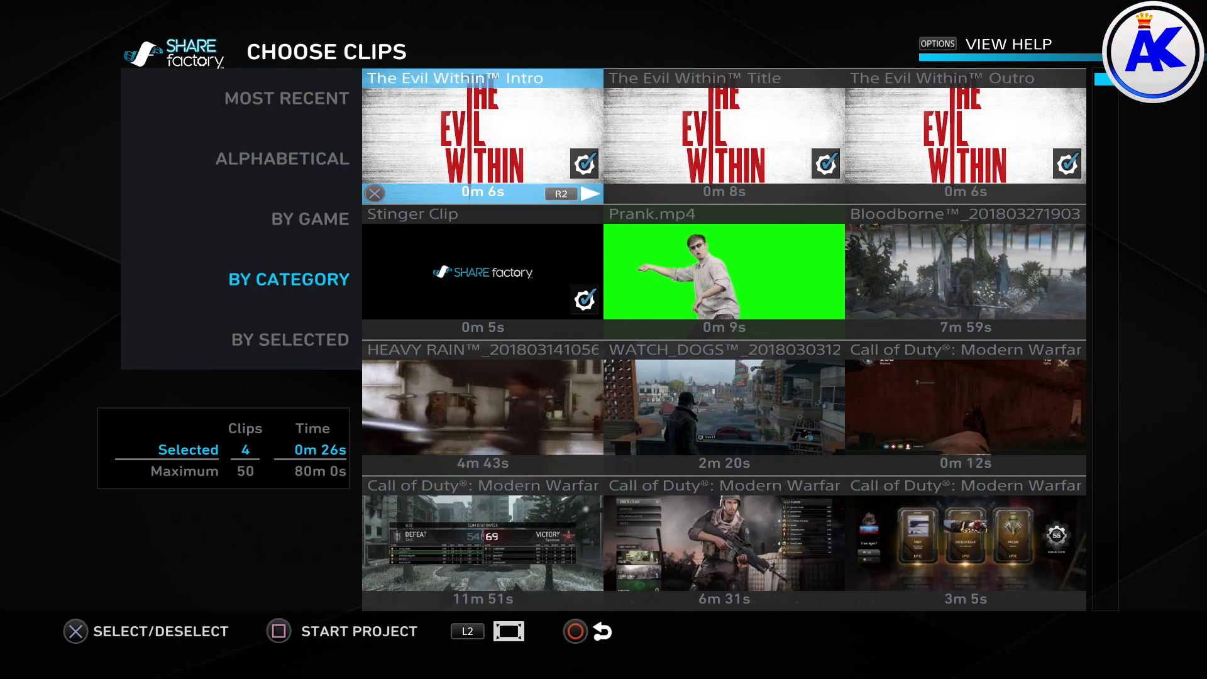
{"action": "left_click", "coordinate": [723, 272]}
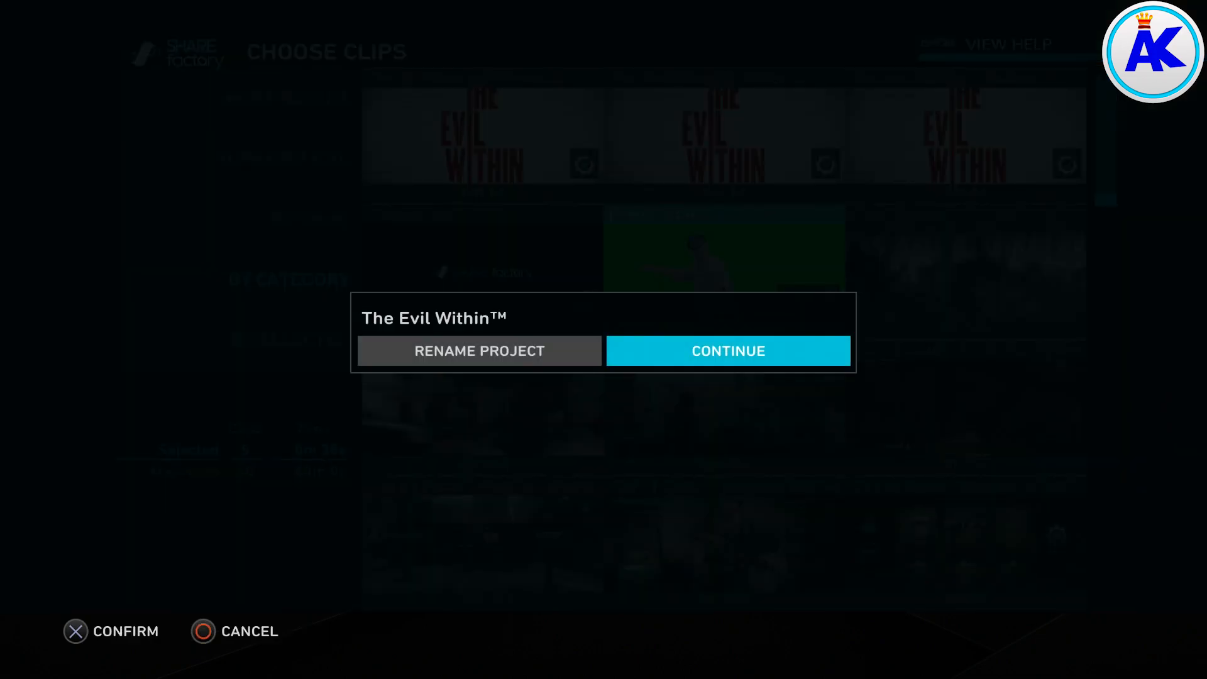
{"action": "left_click", "coordinate": [726, 351]}
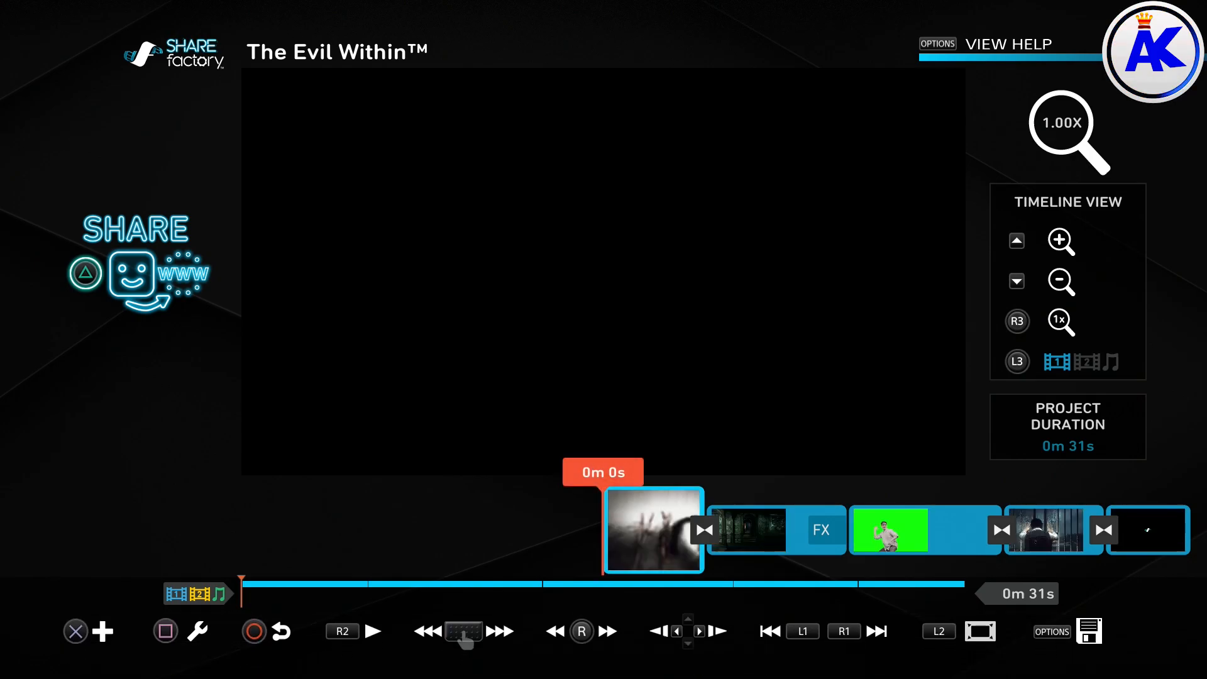
Step: Delete the other game clips, leaving only the 8-second green-screen Prank clip
{"action": "left_click", "coordinate": [373, 631]}
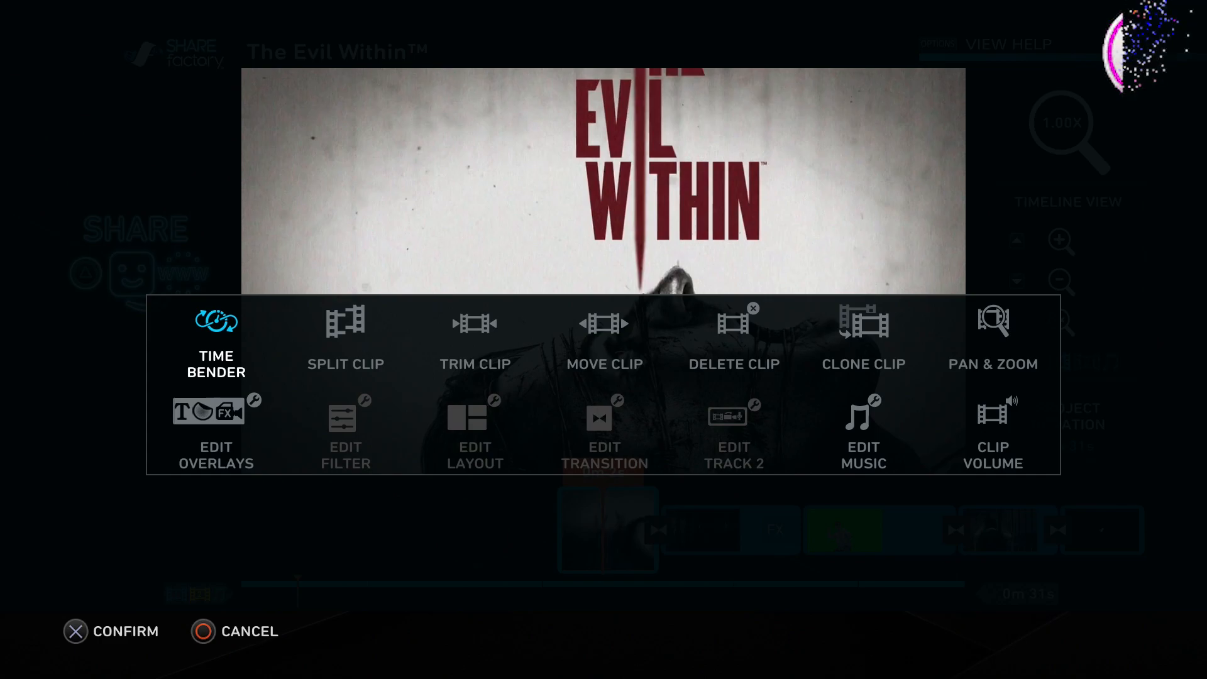
{"action": "left_click", "coordinate": [476, 339]}
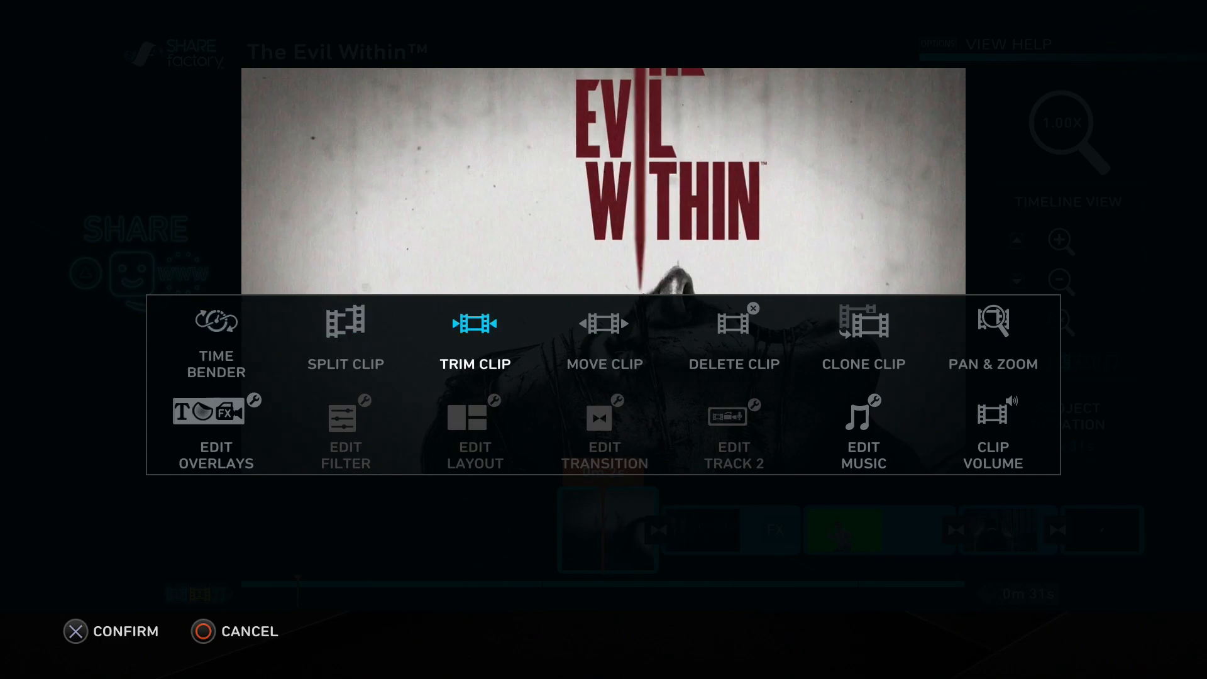
{"action": "left_click", "coordinate": [732, 331]}
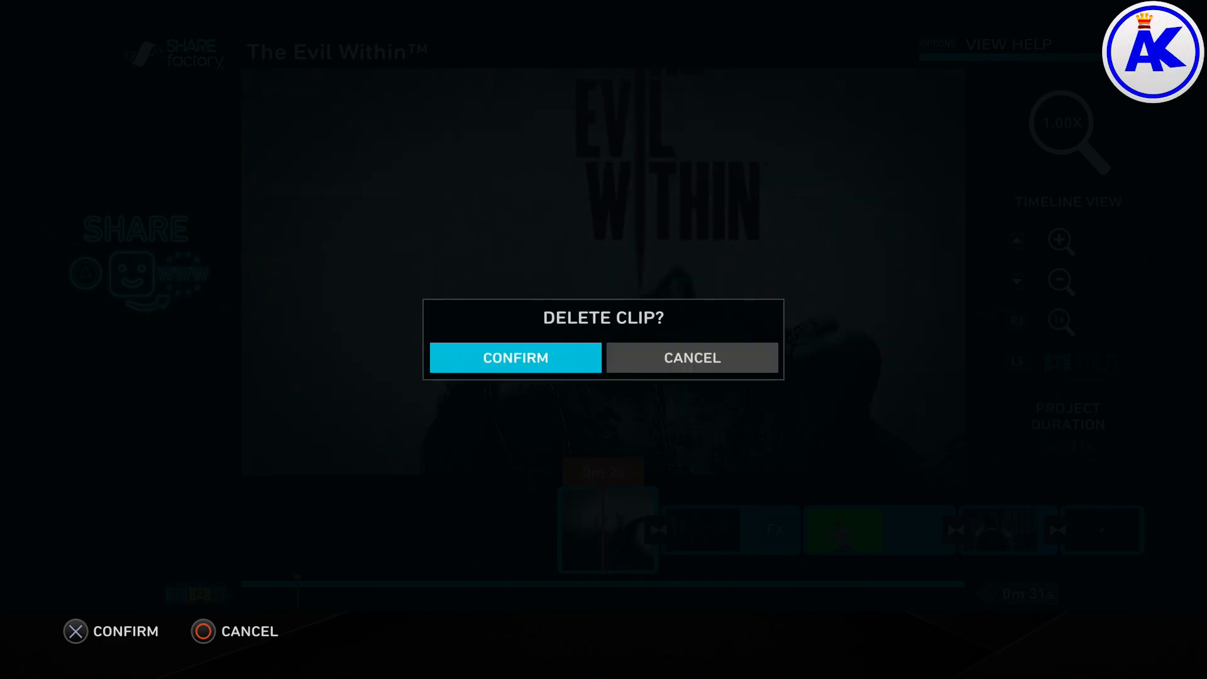
{"action": "left_click", "coordinate": [515, 357]}
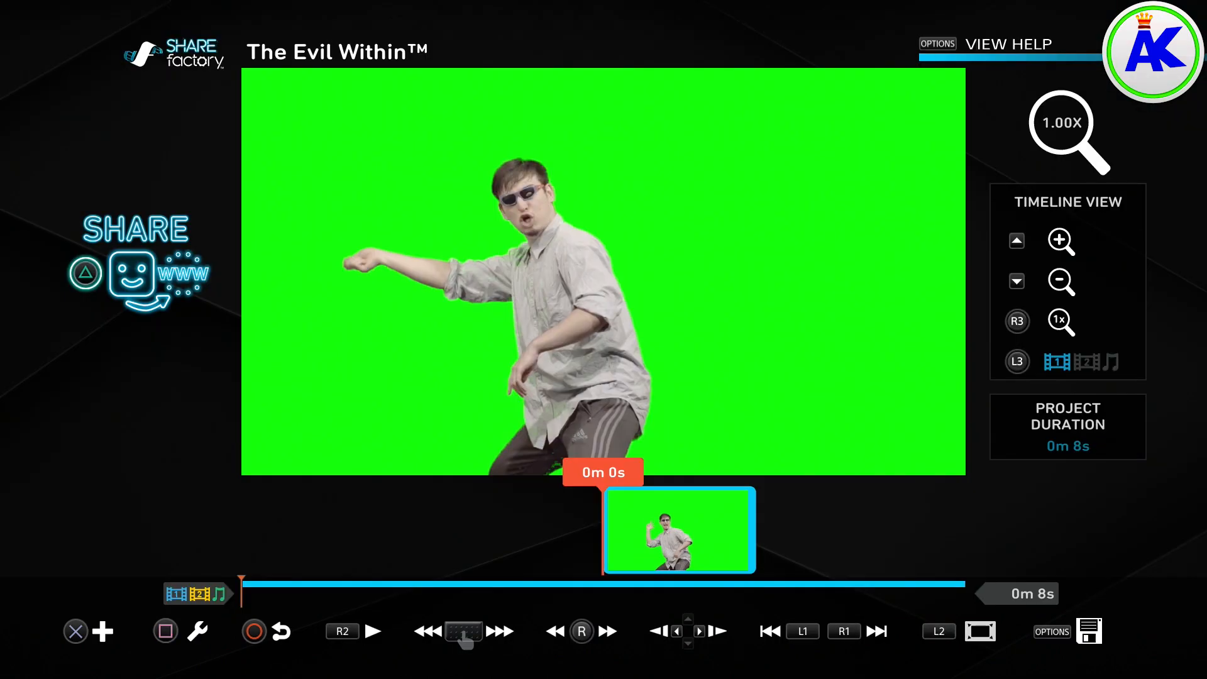
Step: Play the green-screen Prank clip, then render it as a movie with Save Video
{"action": "left_click", "coordinate": [374, 630]}
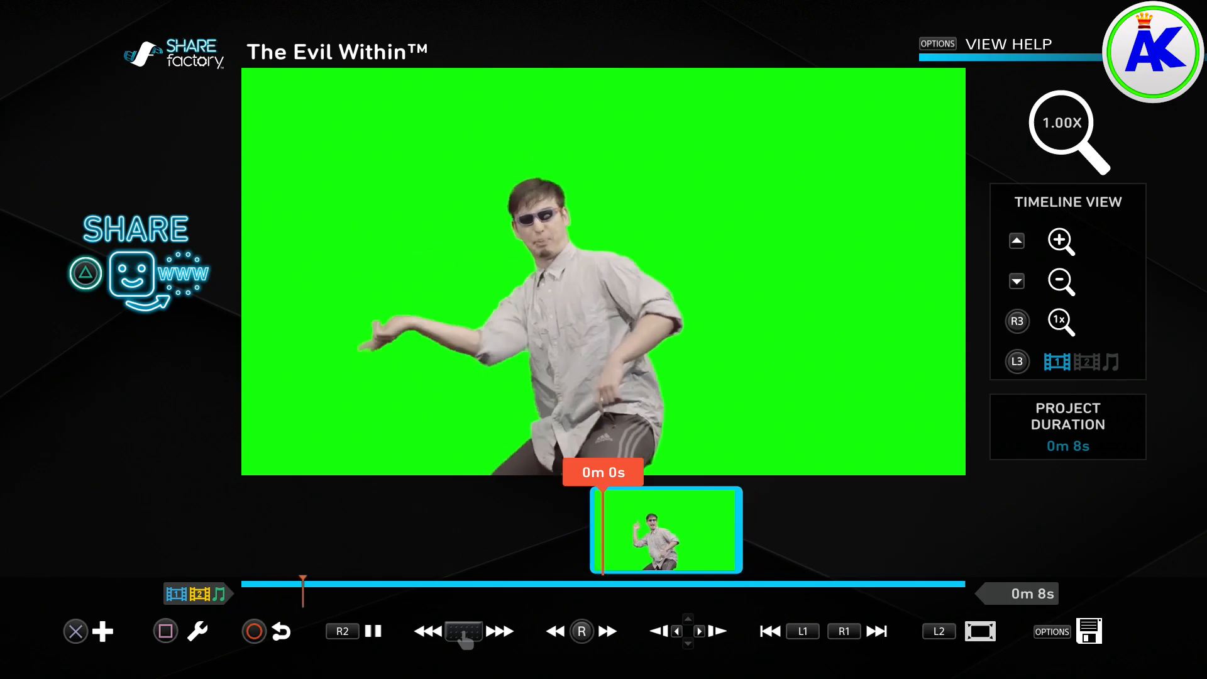
{"action": "left_click", "coordinate": [499, 632]}
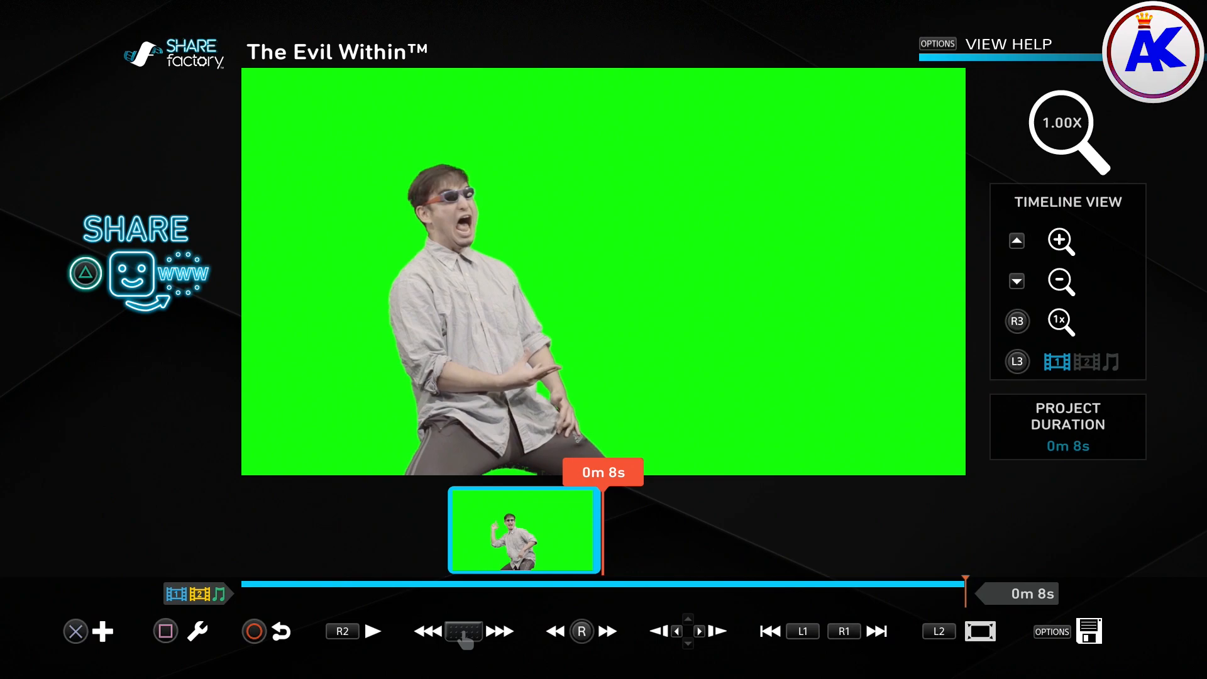
{"action": "left_click", "coordinate": [1052, 631]}
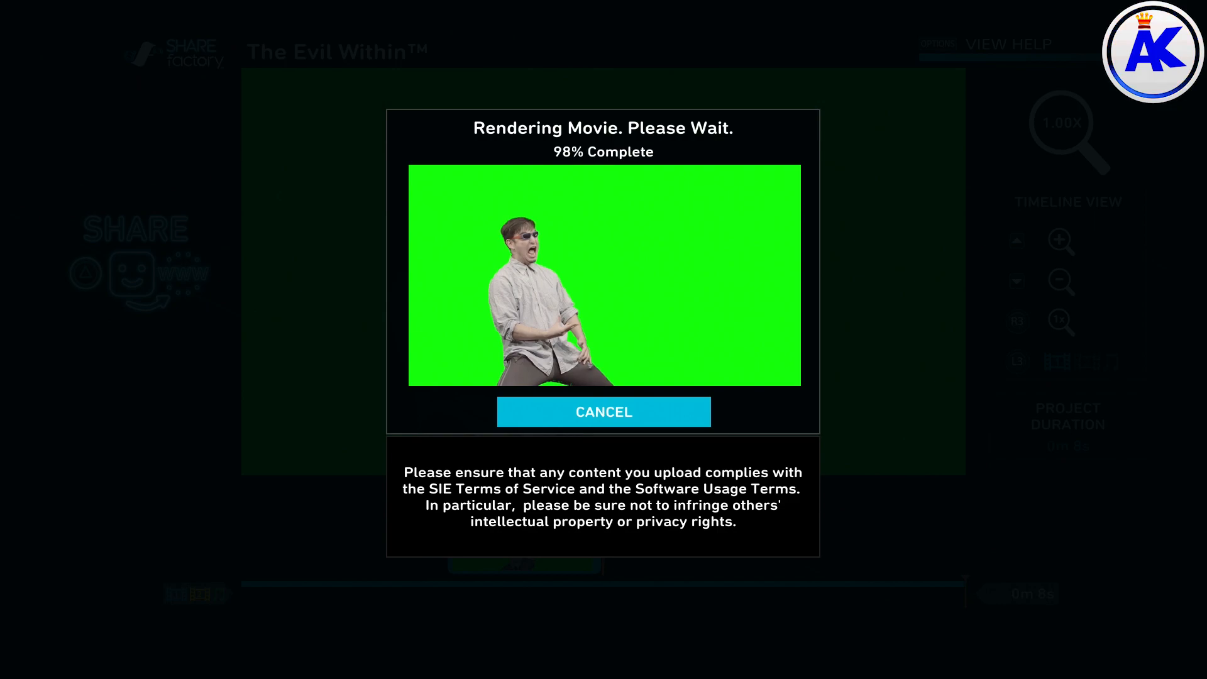
Step: Dismiss the unknown render error and save The Evil Within project
{"action": "left_click", "coordinate": [603, 412]}
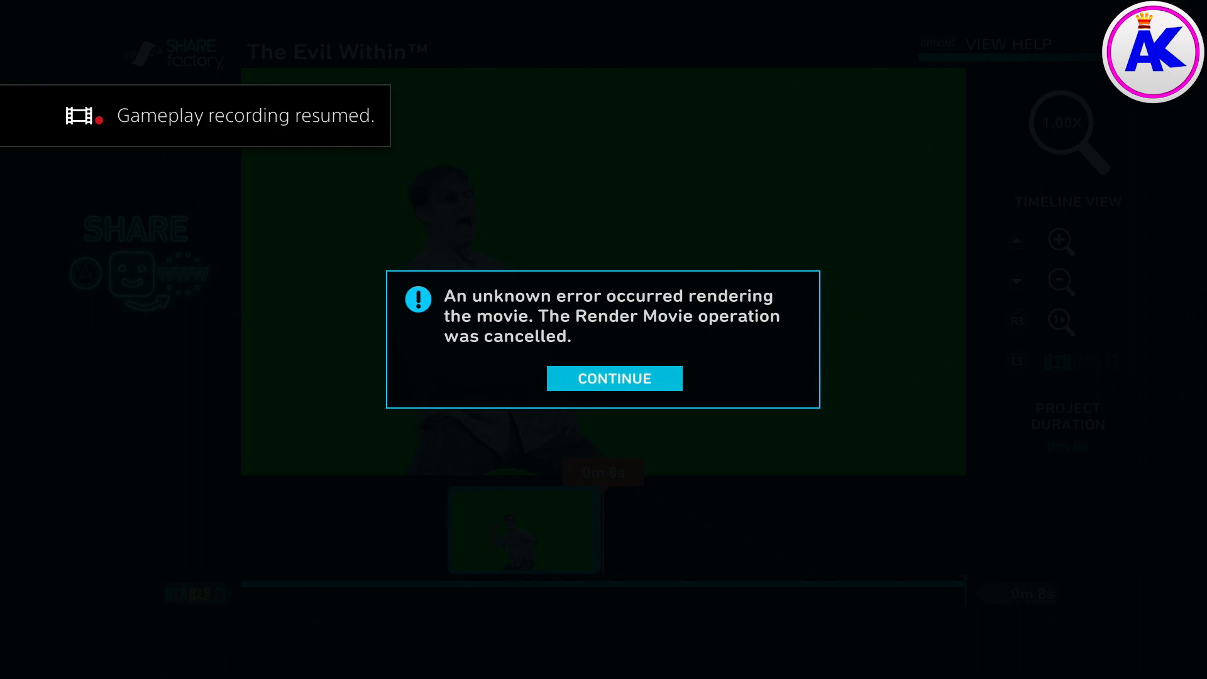
{"action": "left_click", "coordinate": [614, 378]}
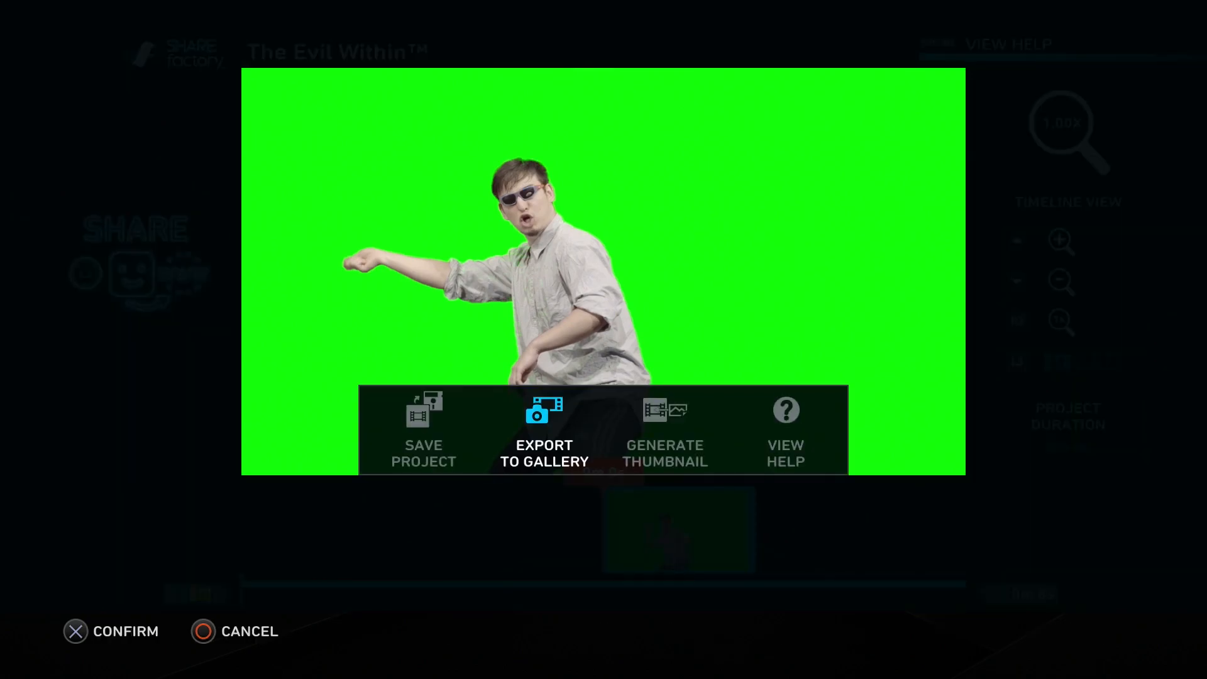
{"action": "left_click", "coordinate": [423, 429]}
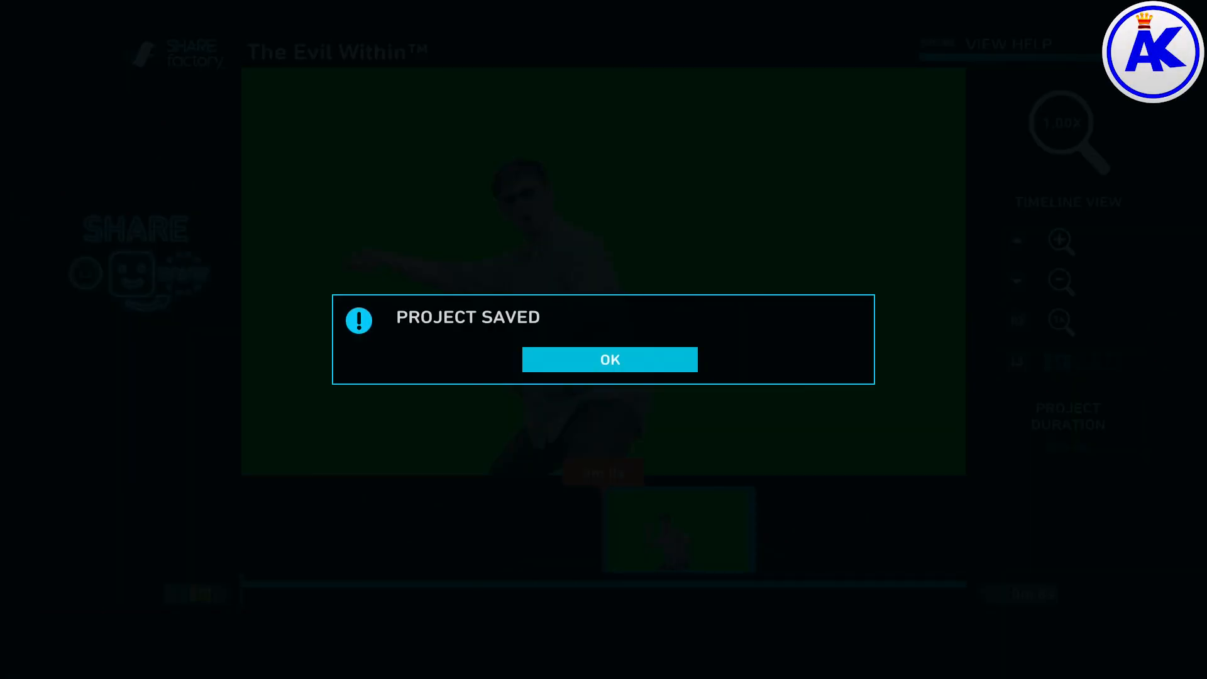
{"action": "left_click", "coordinate": [609, 360]}
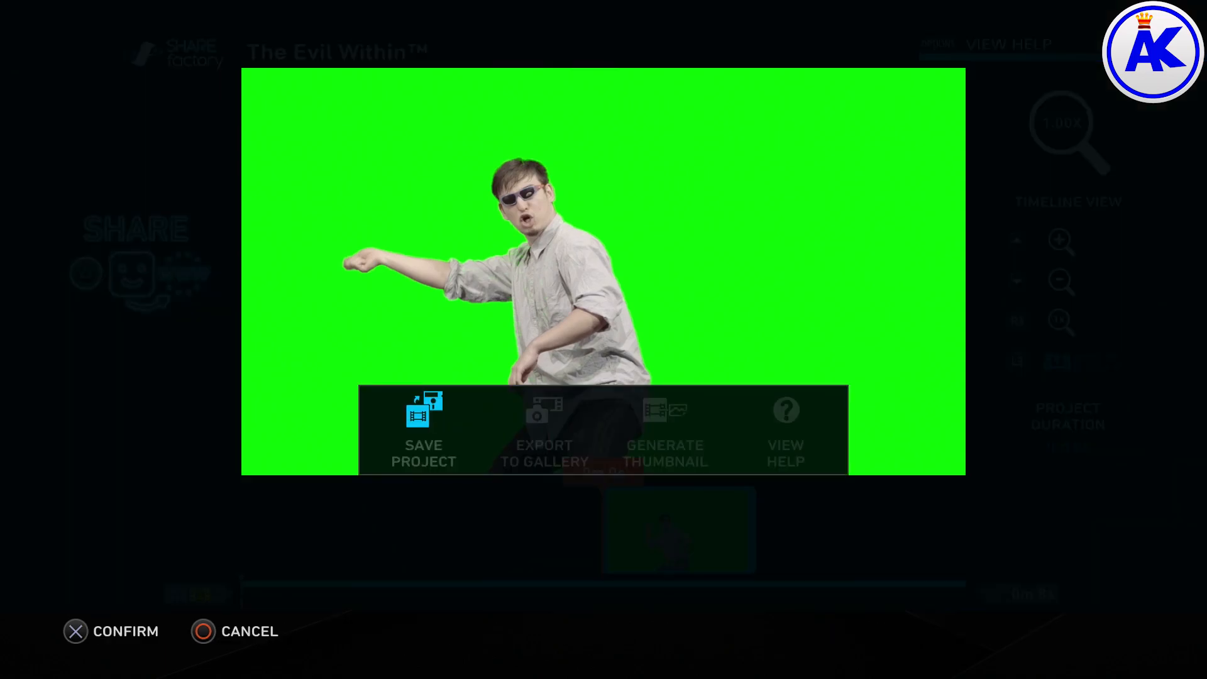
{"action": "left_click", "coordinate": [545, 431]}
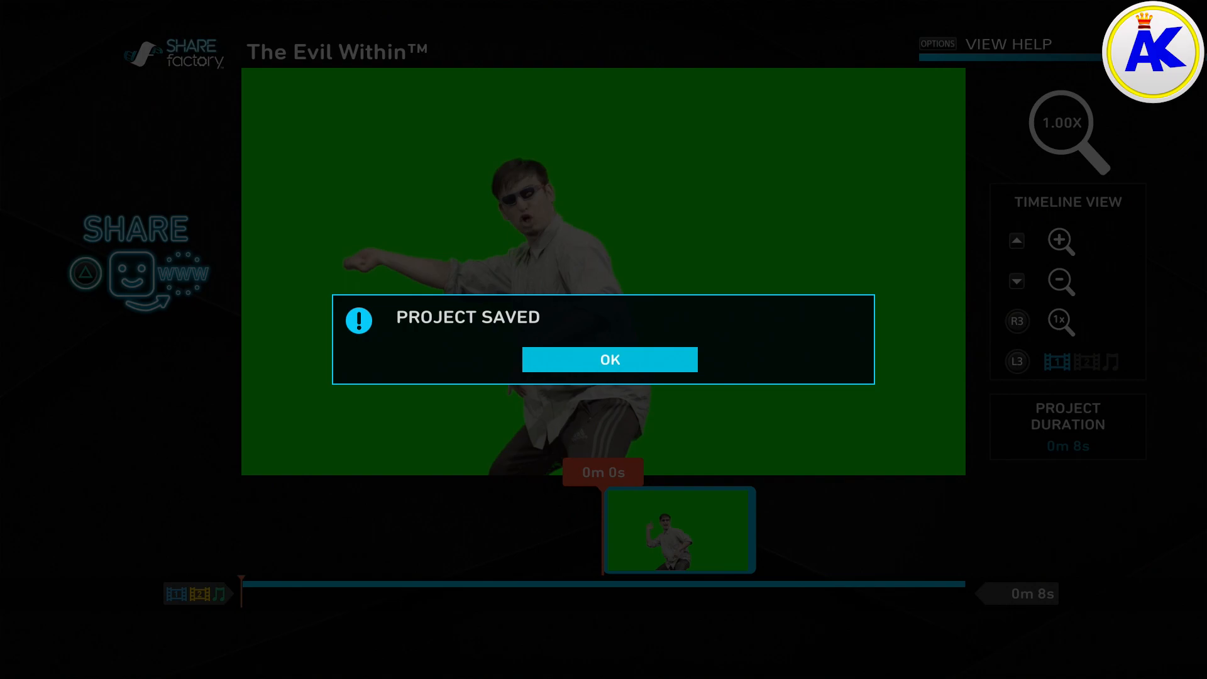
Step: Exit the project with Save Video & Exit, returning to the PS4 home screen
{"action": "left_click", "coordinate": [609, 359]}
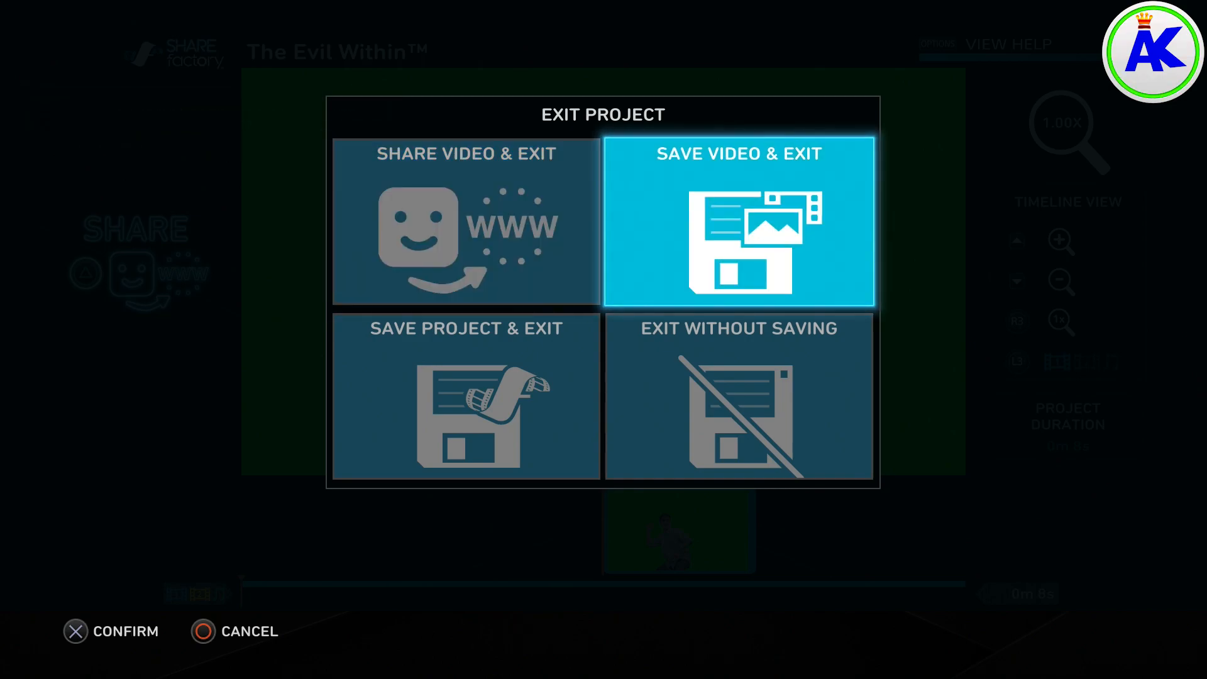
{"action": "left_click", "coordinate": [738, 223]}
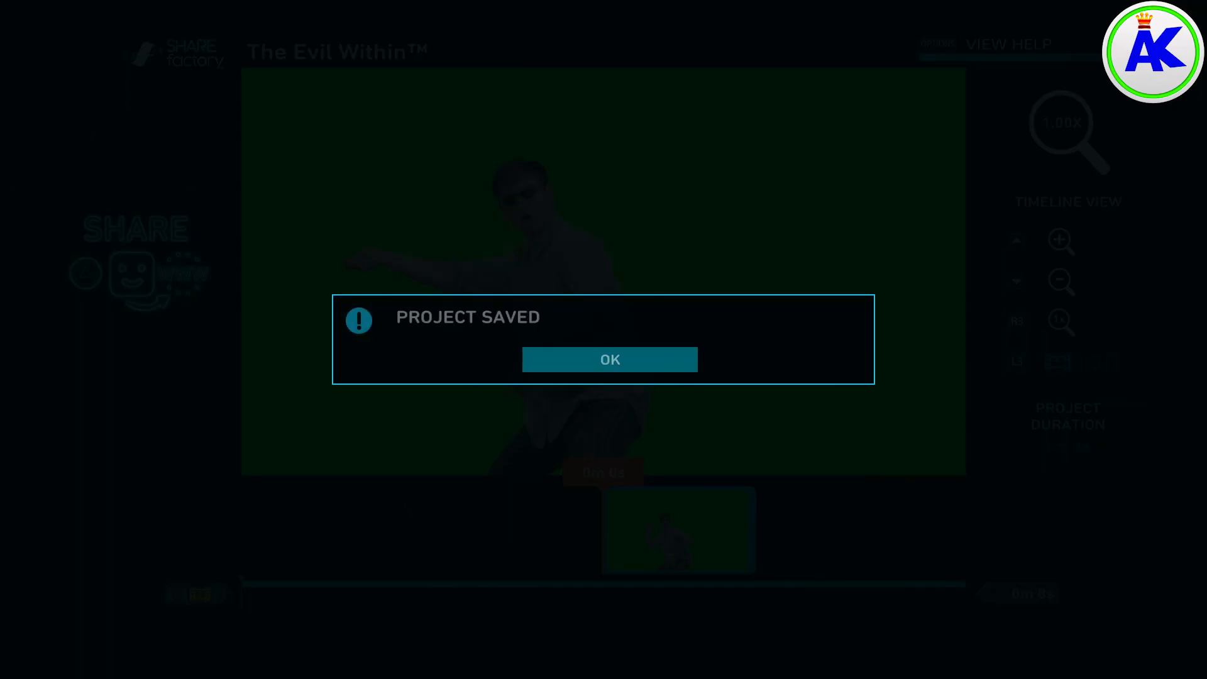
{"action": "left_click", "coordinate": [609, 360]}
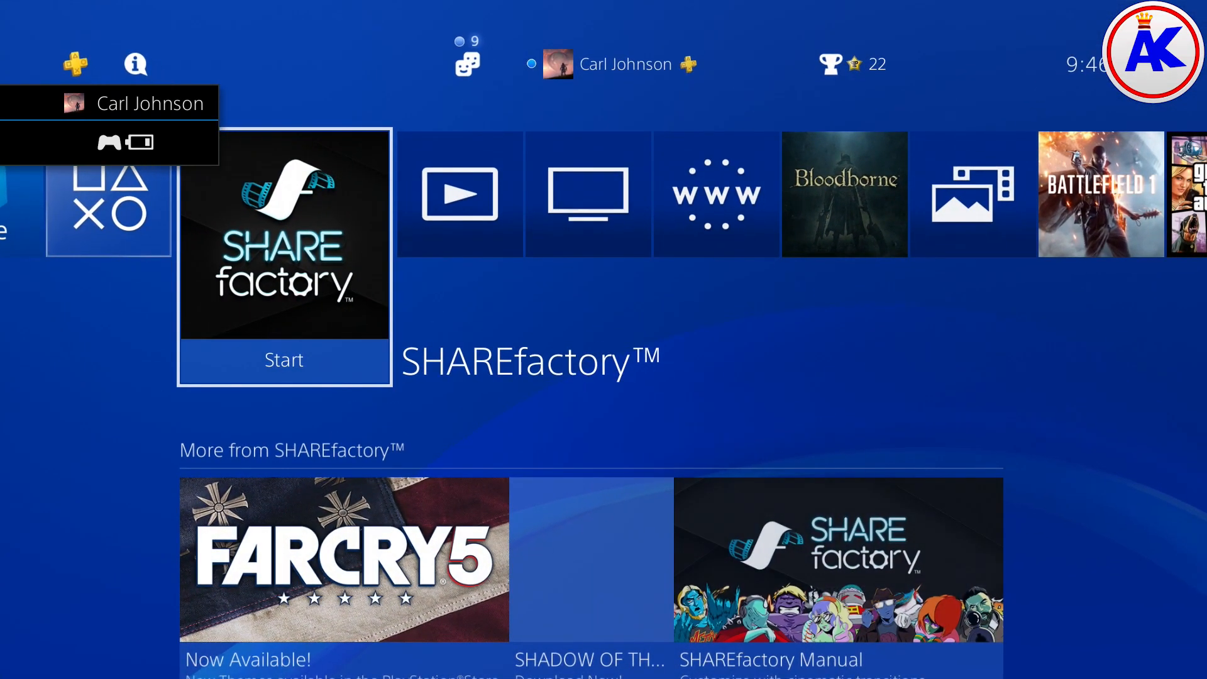
Step: Open Capture Gallery and select SHAREfactory's 8-second green-screen Prank video clip
{"action": "scroll", "scroll_direction": "right", "scroll_amount": 3}
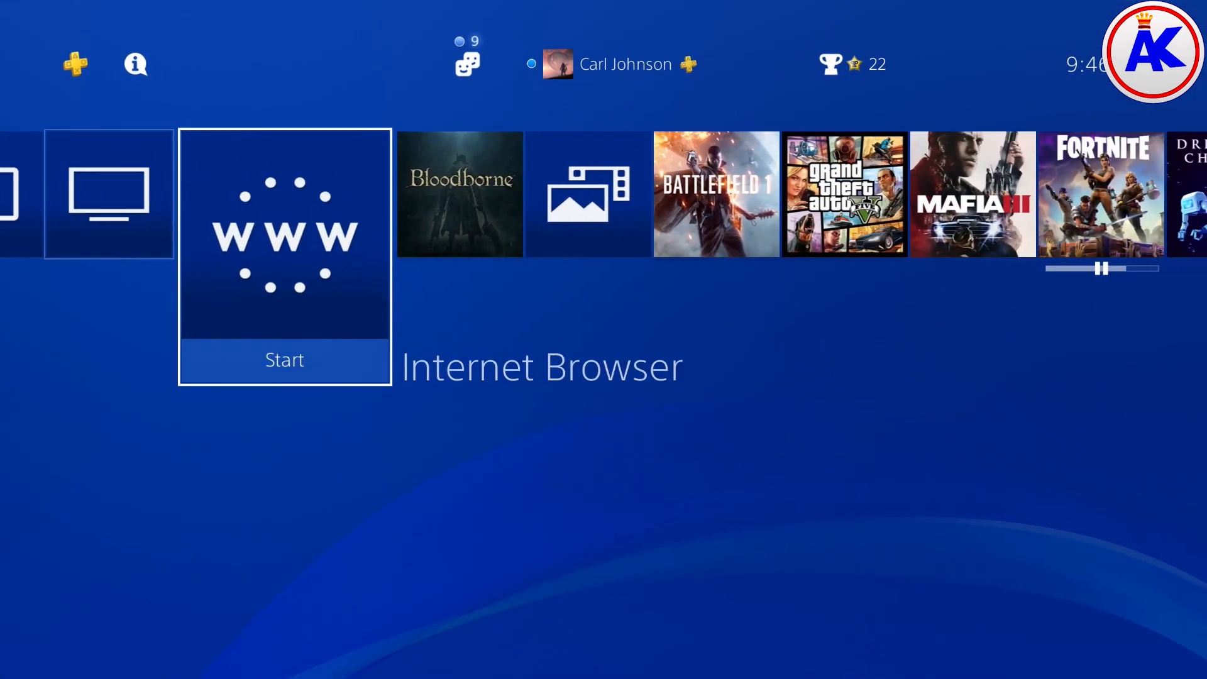
{"action": "scroll", "scroll_direction": "right", "scroll_amount": 3}
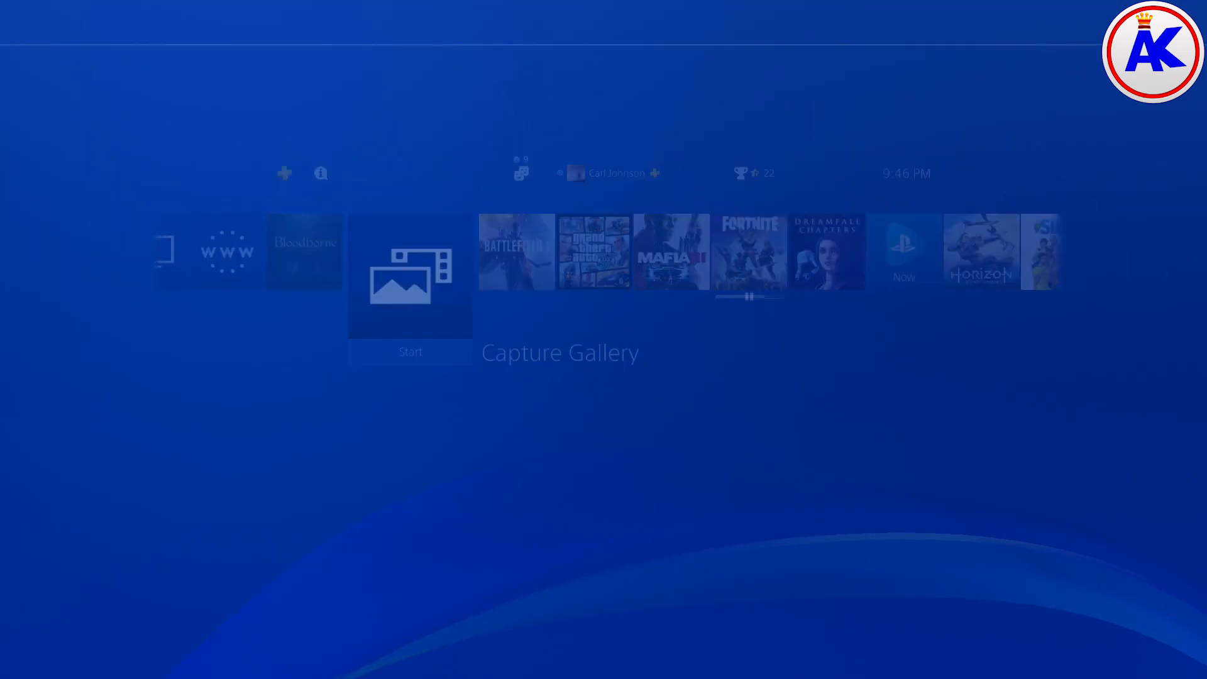
{"action": "left_click", "coordinate": [411, 276]}
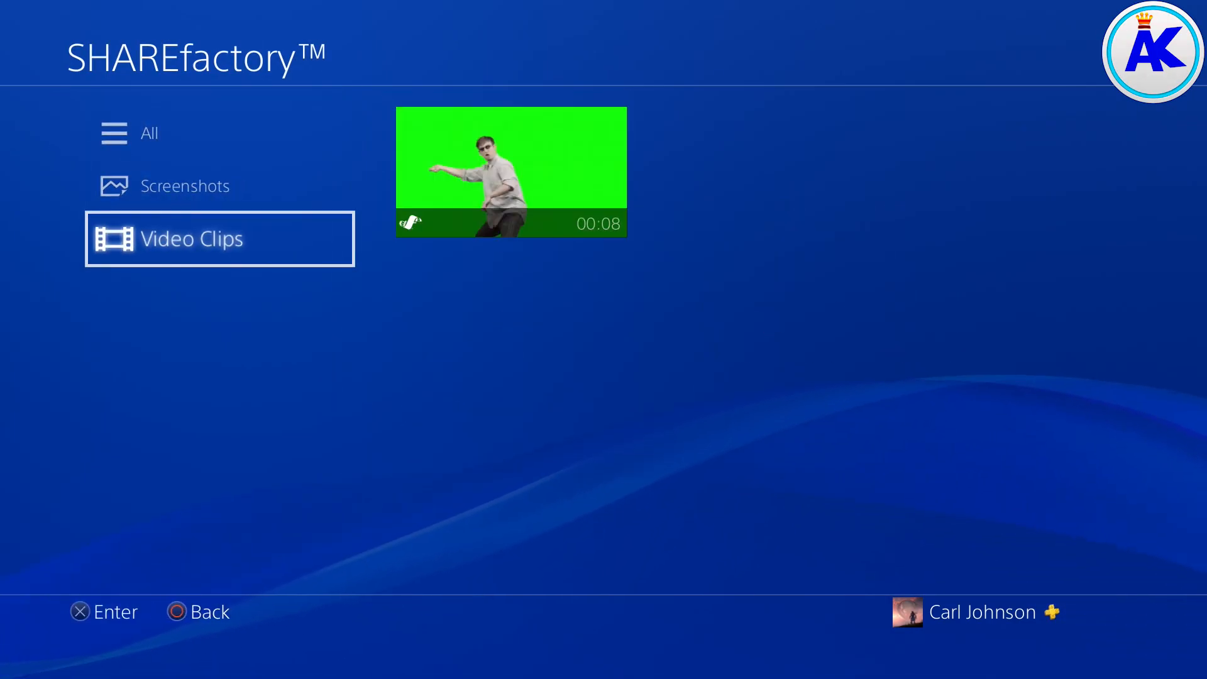
{"action": "left_click", "coordinate": [511, 172]}
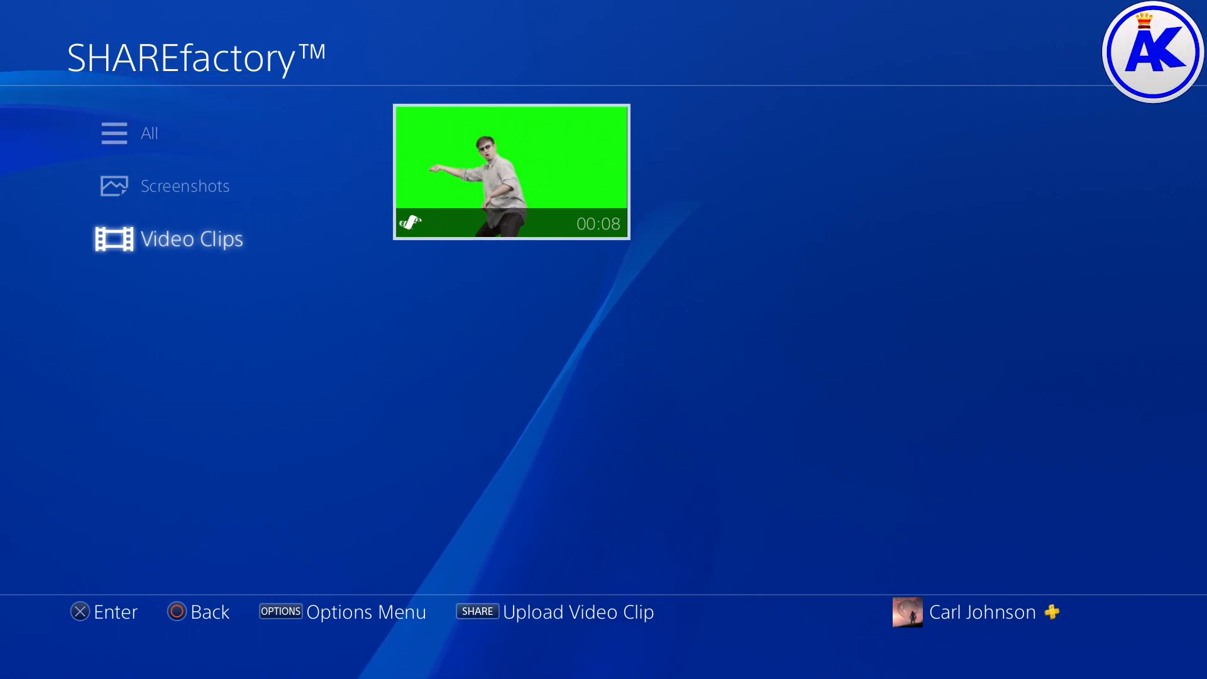
Step: Set the green-screen Prank clip as the custom home-screen theme and apply it
{"action": "key", "text": "options"}
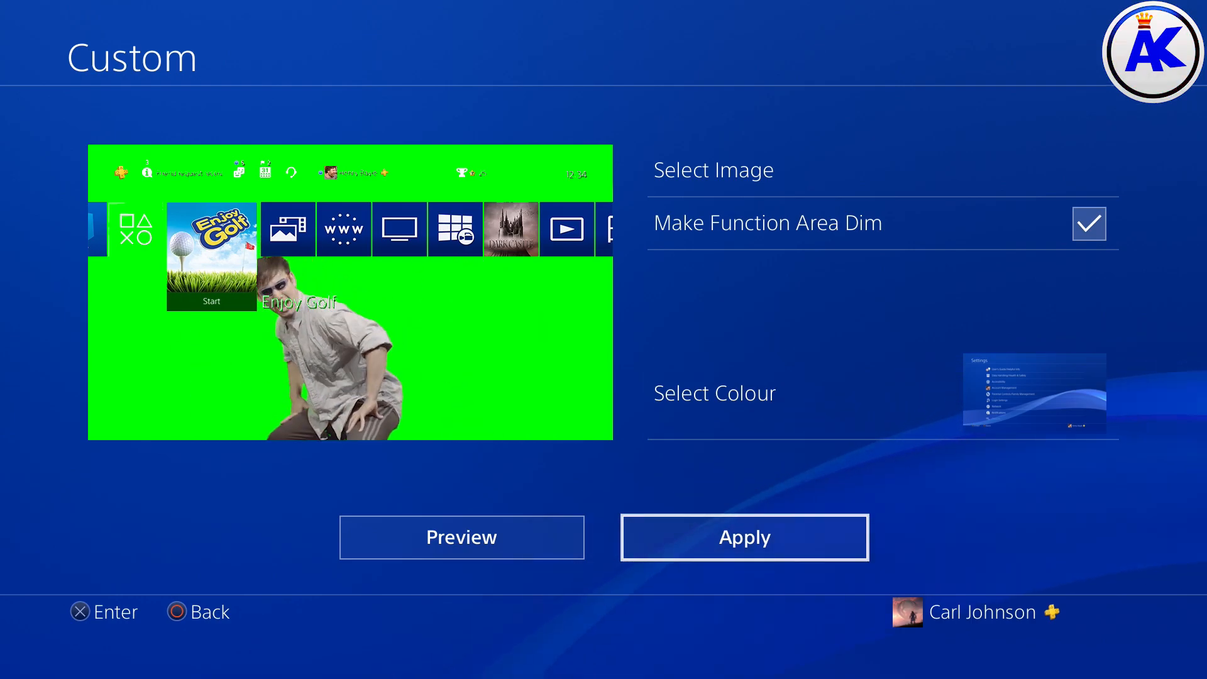
{"action": "left_click", "coordinate": [744, 537]}
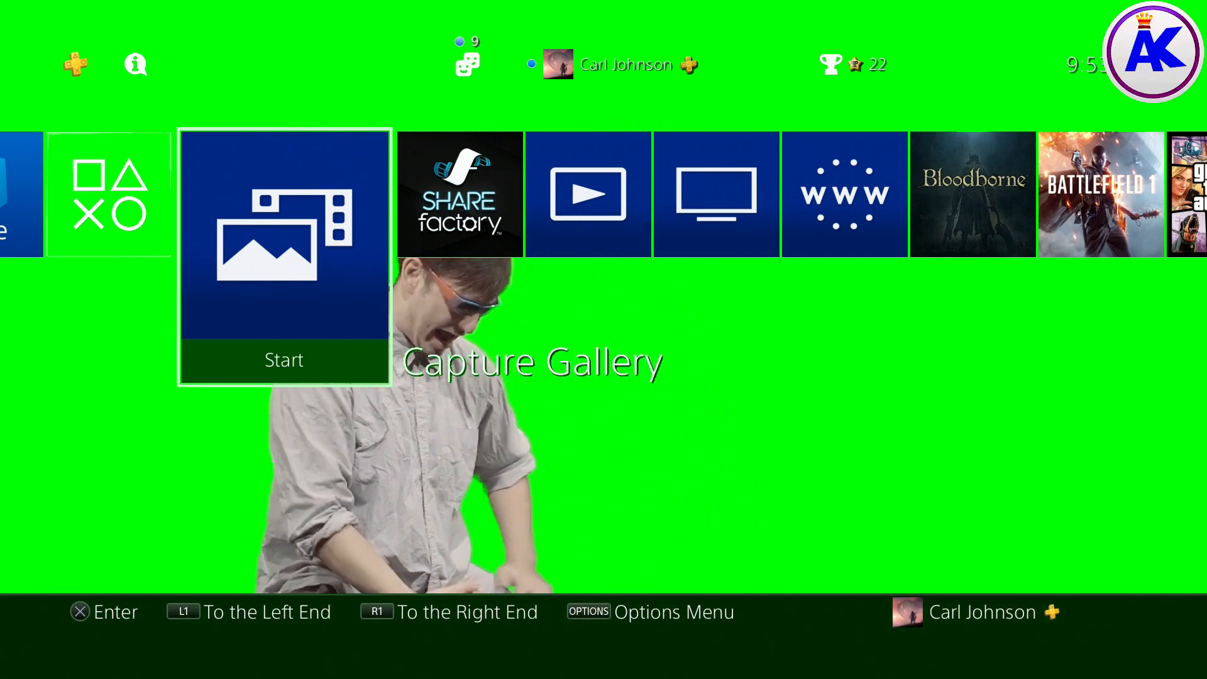
{"action": "key", "text": "Right"}
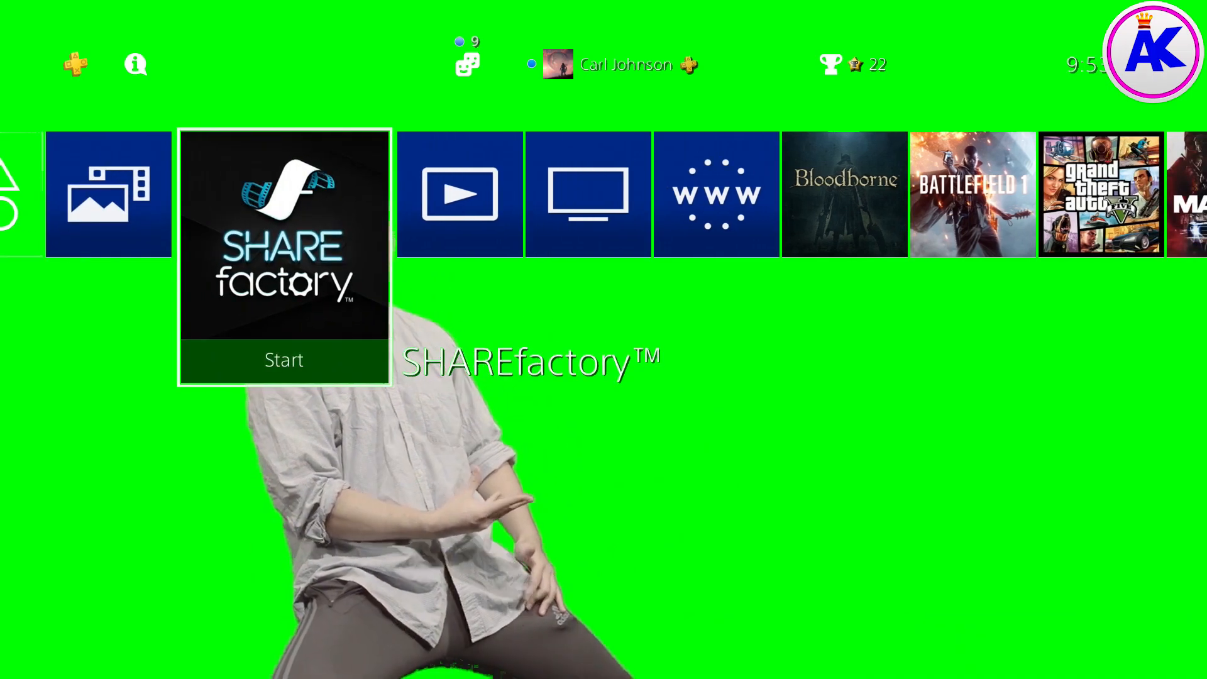
{"action": "scroll", "scroll_direction": "right", "scroll_amount": 3}
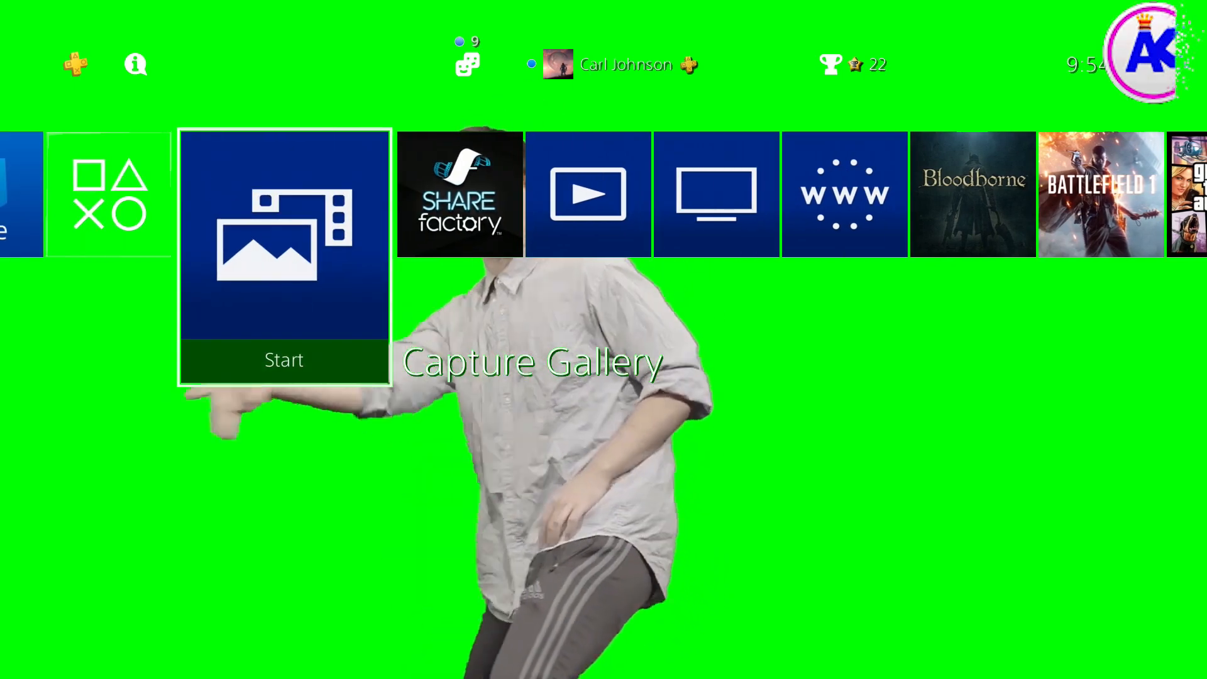
{"action": "scroll", "scroll_direction": "right", "scroll_amount": 3}
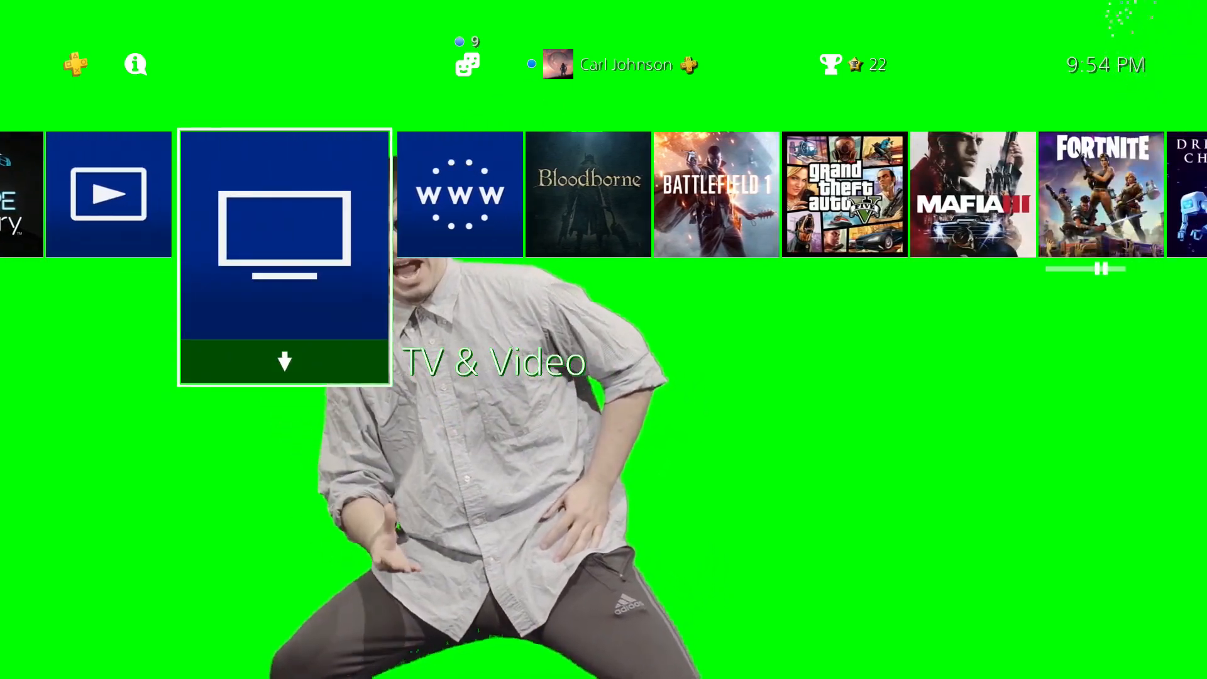